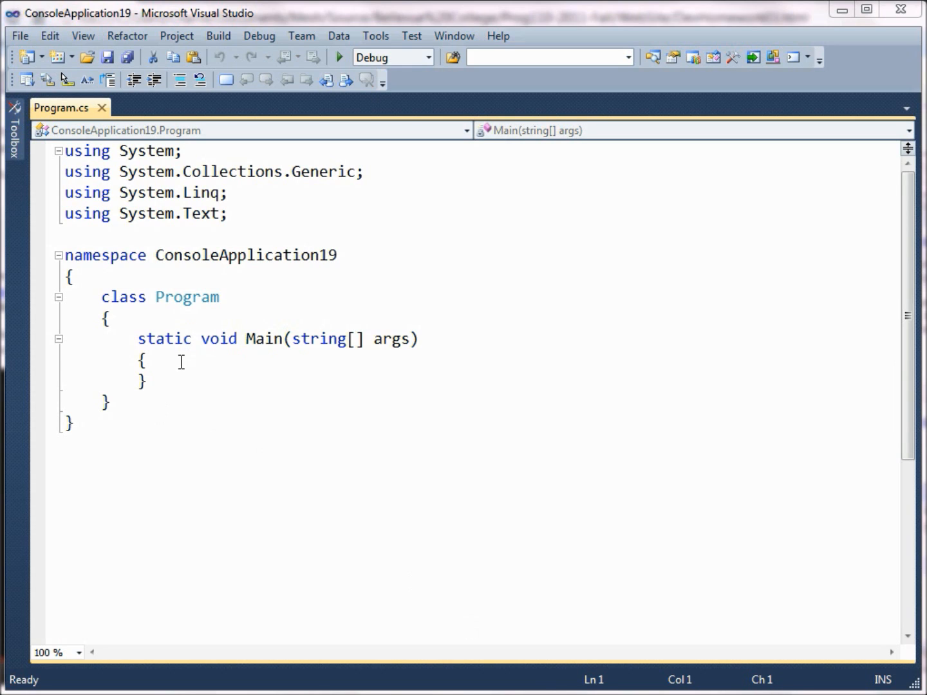
# Step: Add the line ConsoleKeyInfo input = Console.ReadKey(); inside Main, completing the type name with IntelliSense
pyautogui.press('enter')
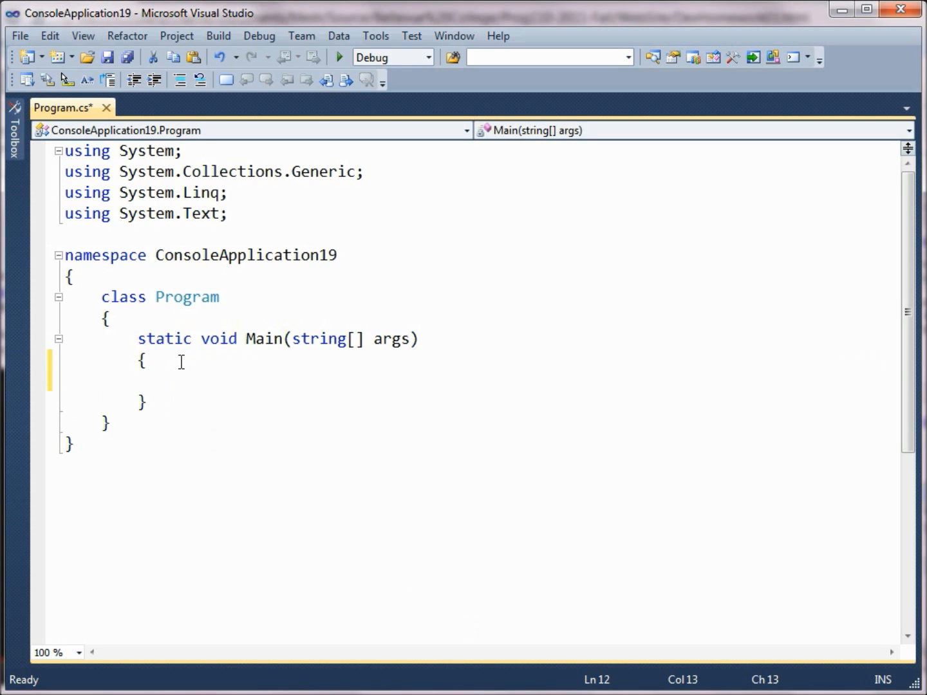
pyautogui.write('Cons')
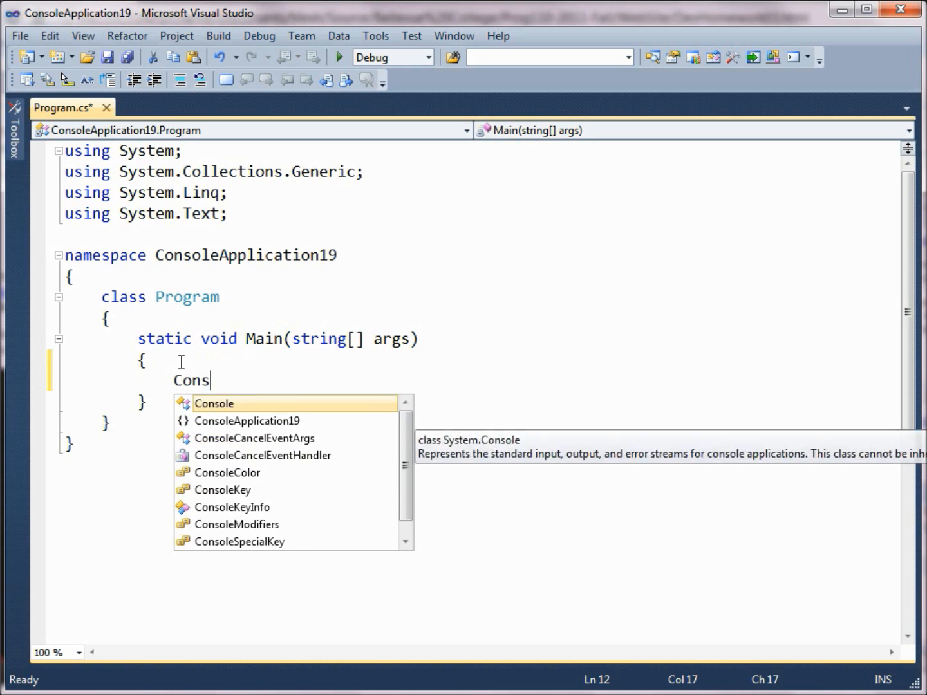
pyautogui.write('ole')
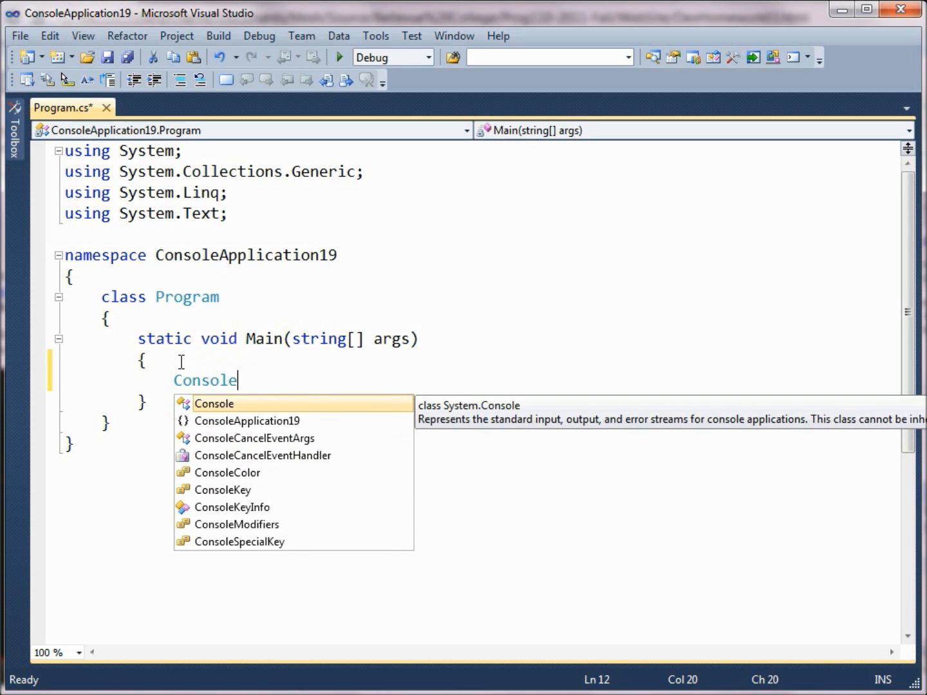
pyautogui.write('Ke')
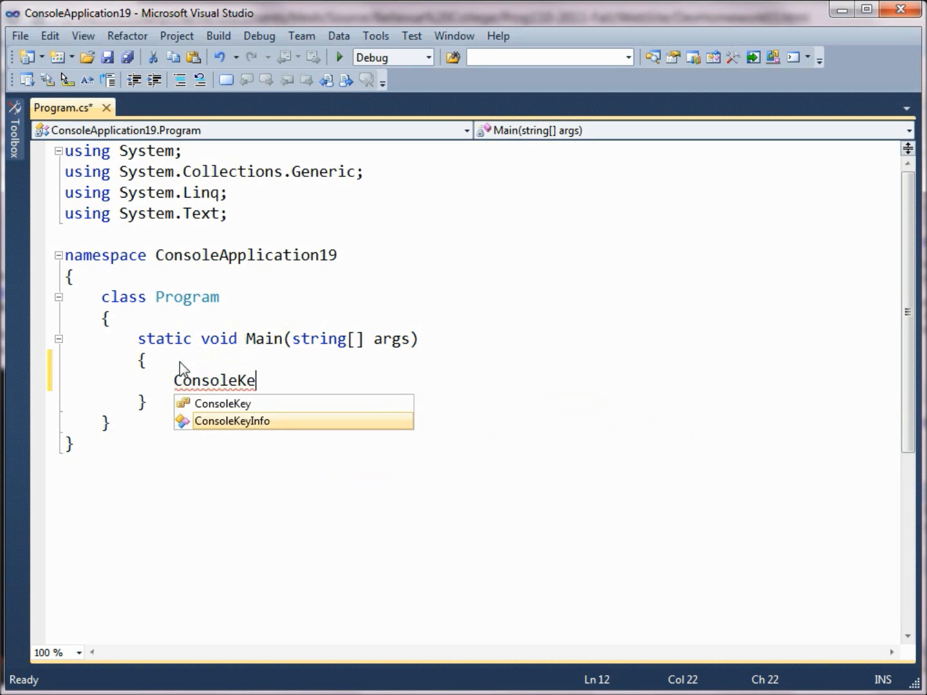
pyautogui.press('Tab')
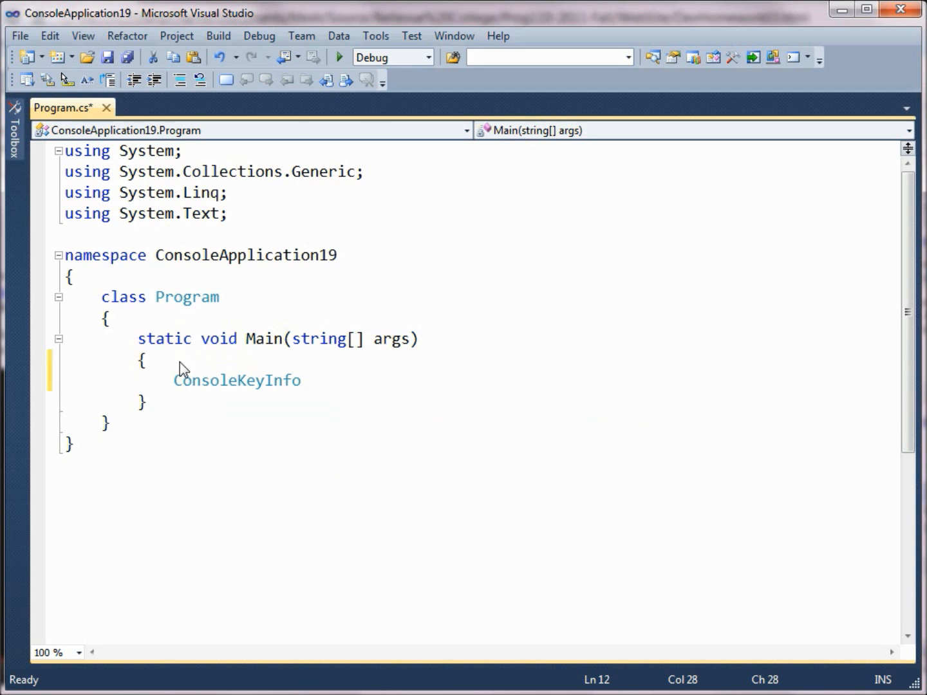
pyautogui.write('input =')
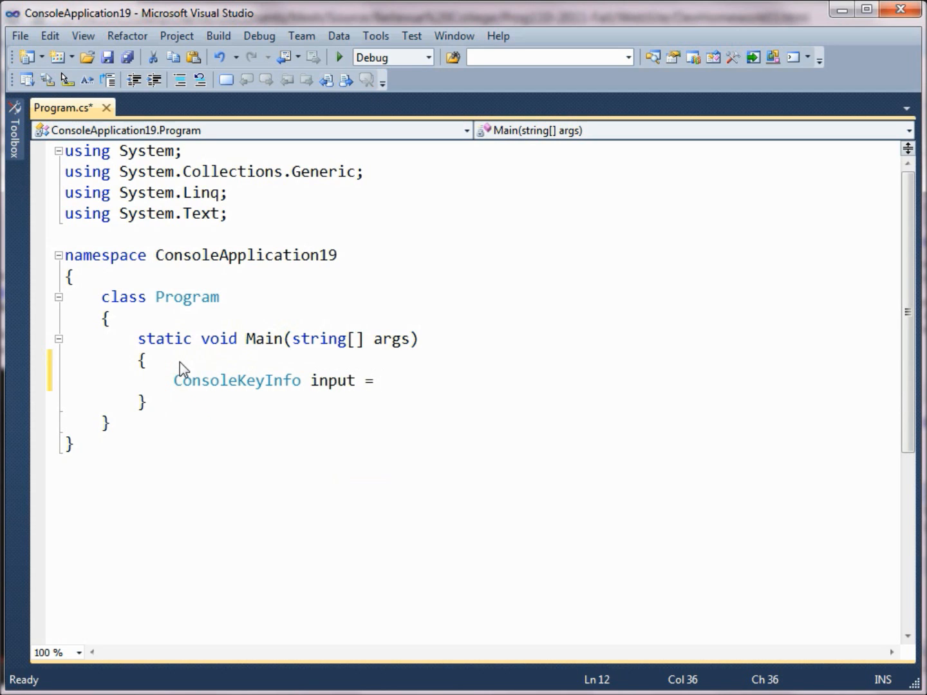
pyautogui.write('Console.ReadKey')
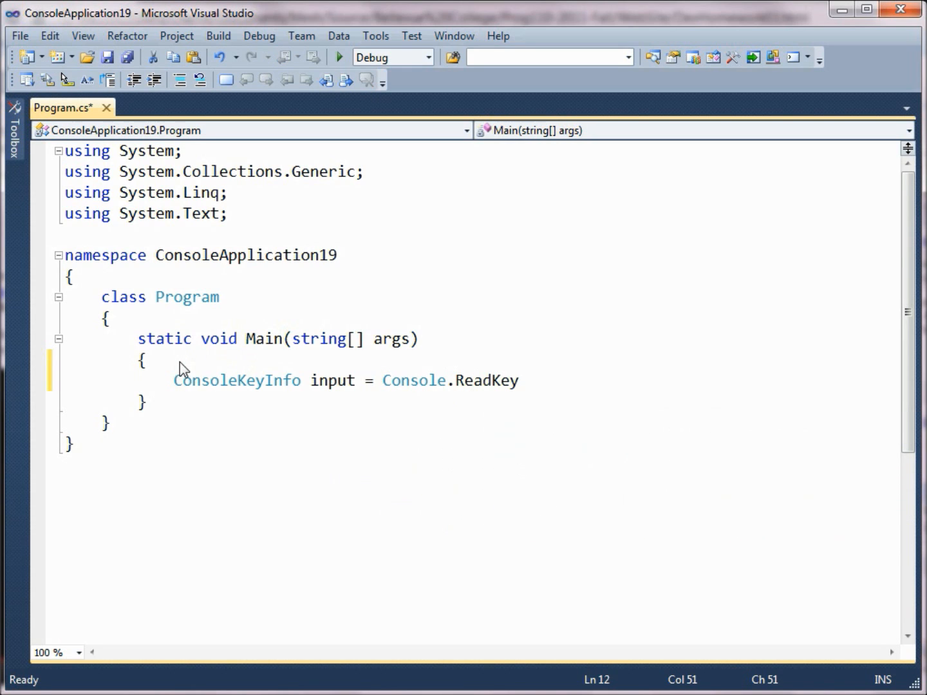
pyautogui.write('();')
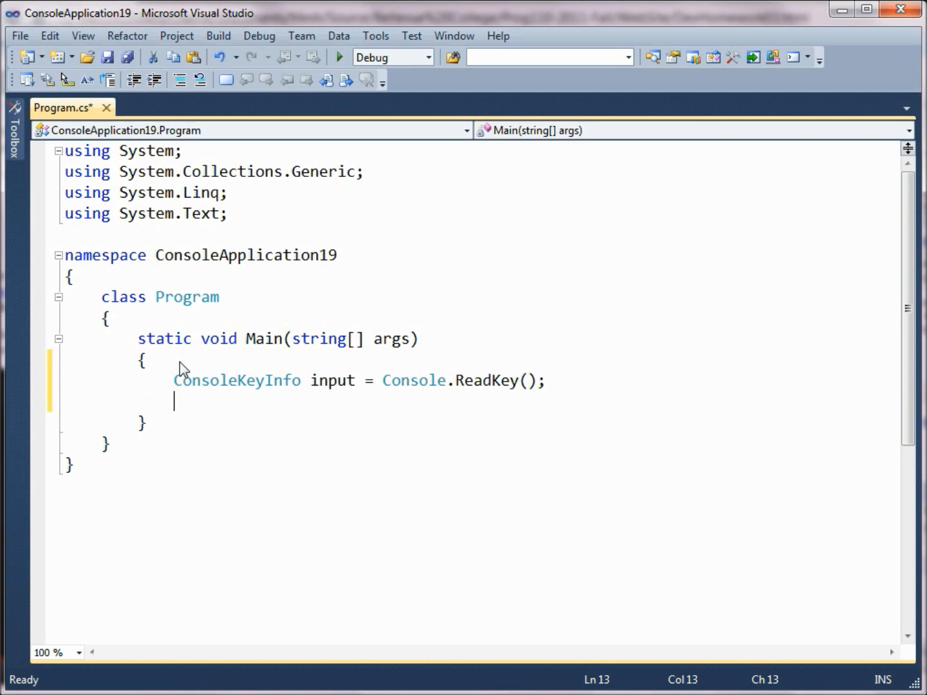
pyautogui.moveTo(245, 386)
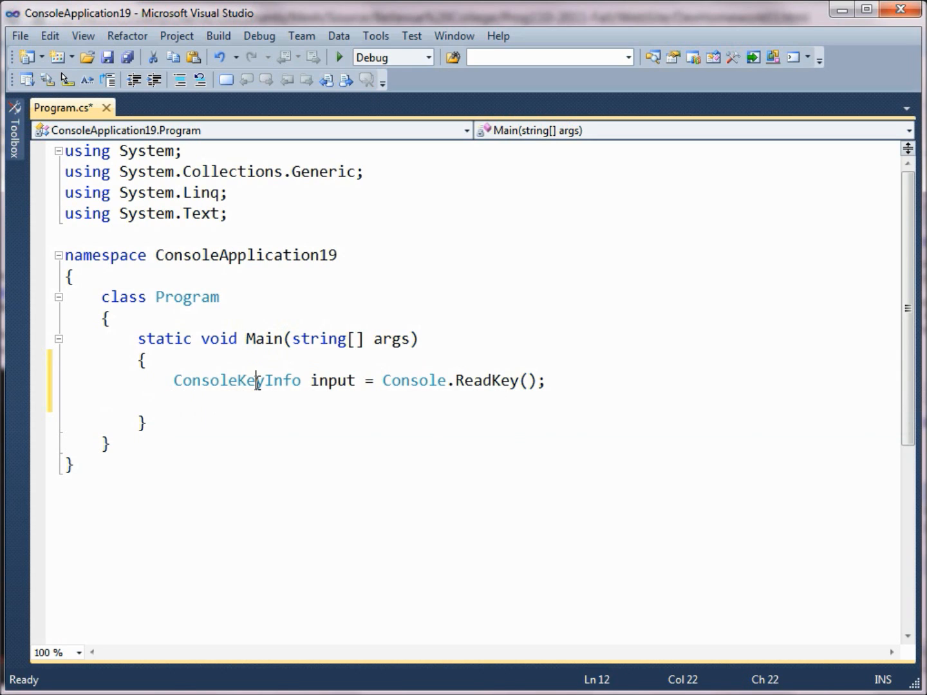
pyautogui.click(564, 380)
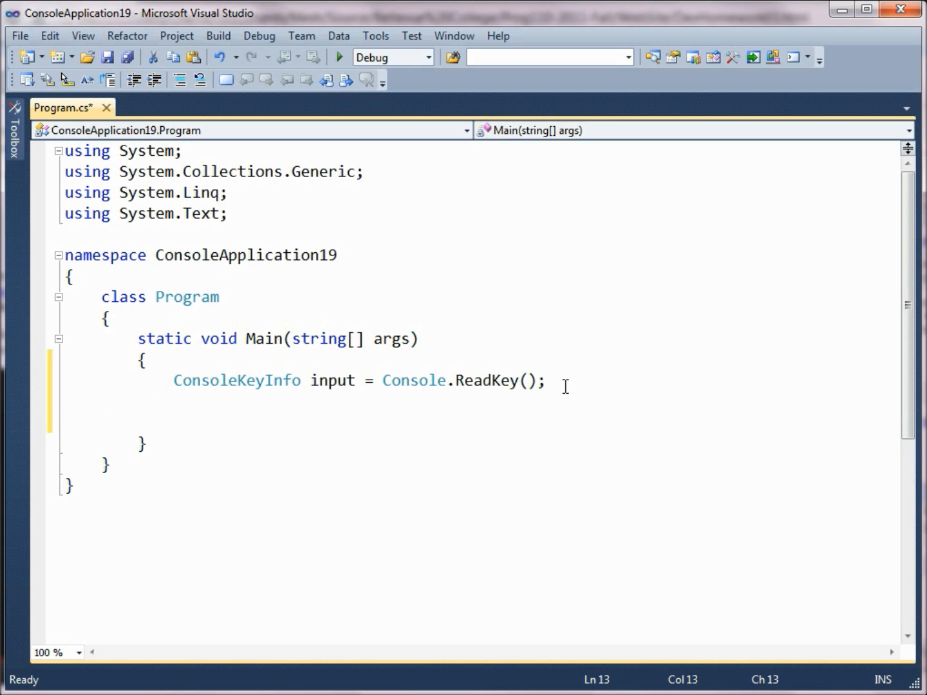
# Step: Write the condition if (input.KeyChar == 'a') below the ReadKey line
pyautogui.write('inpu')
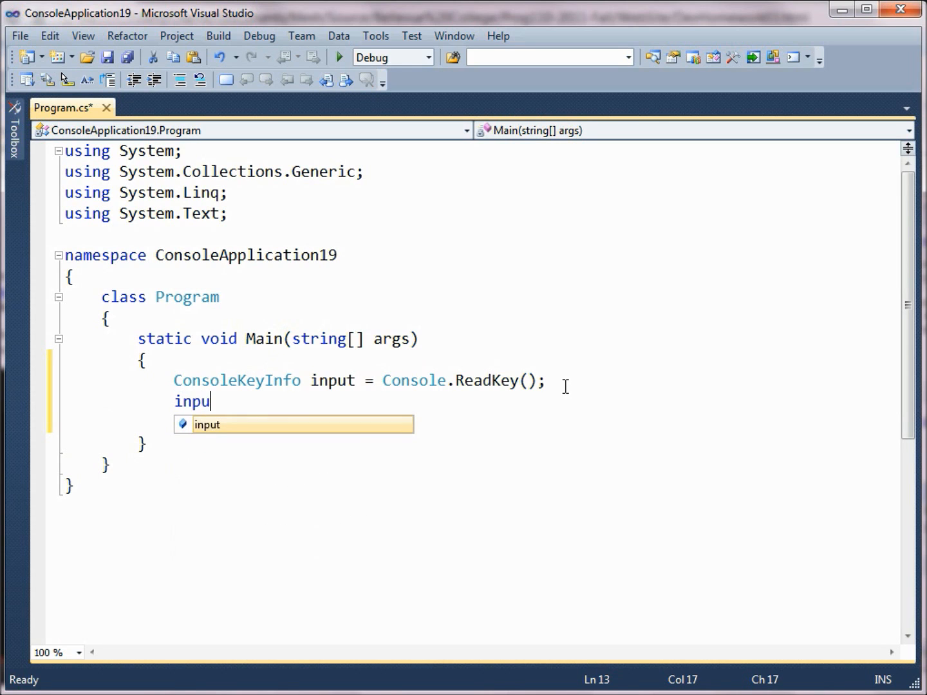
pyautogui.write('t.KeyChar')
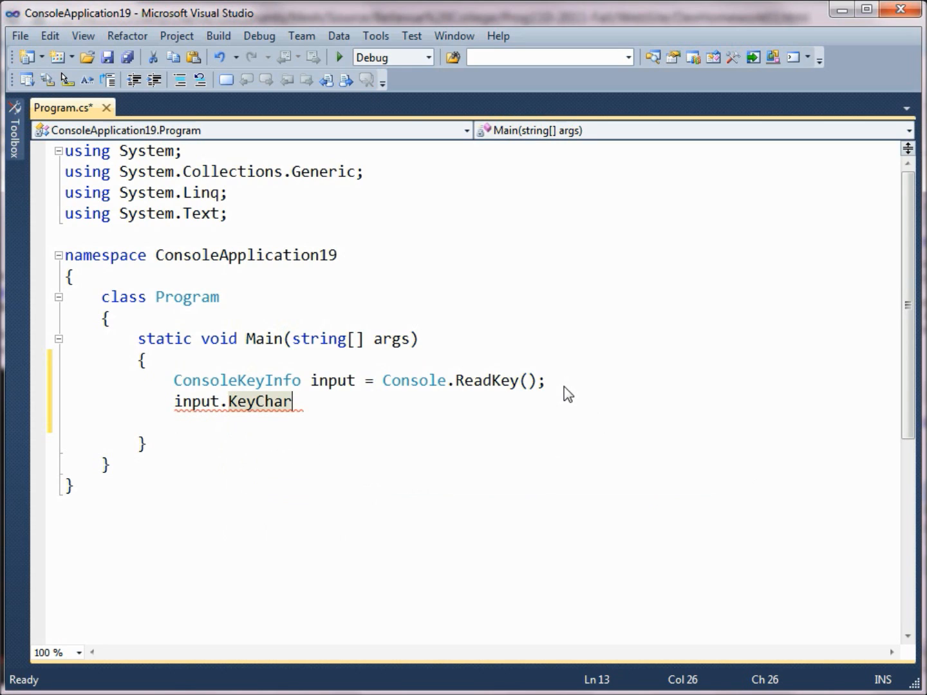
pyautogui.click(193, 401)
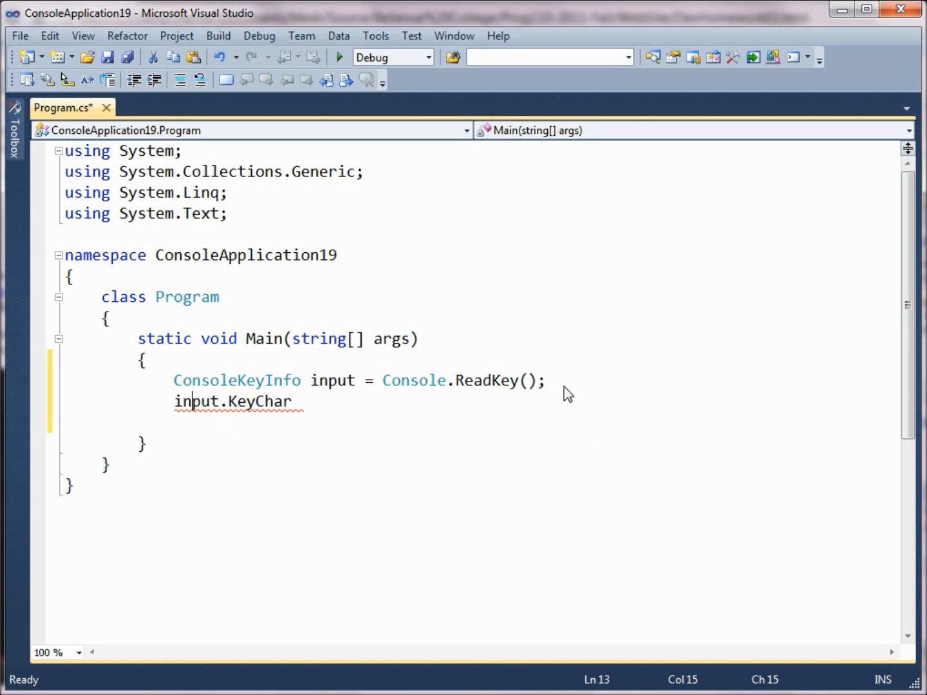
pyautogui.write('if')
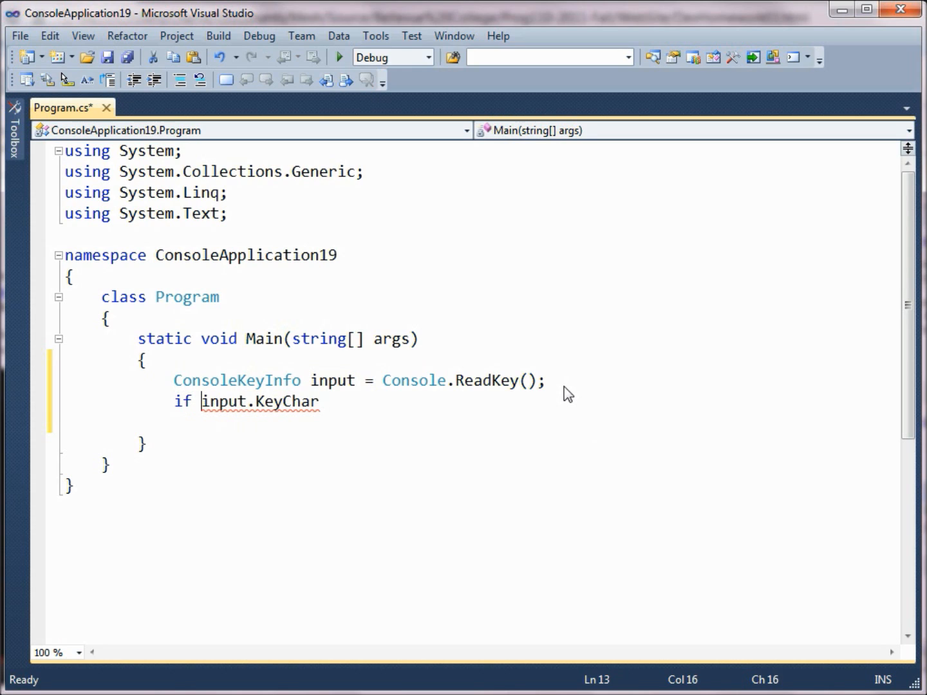
pyautogui.write('(')
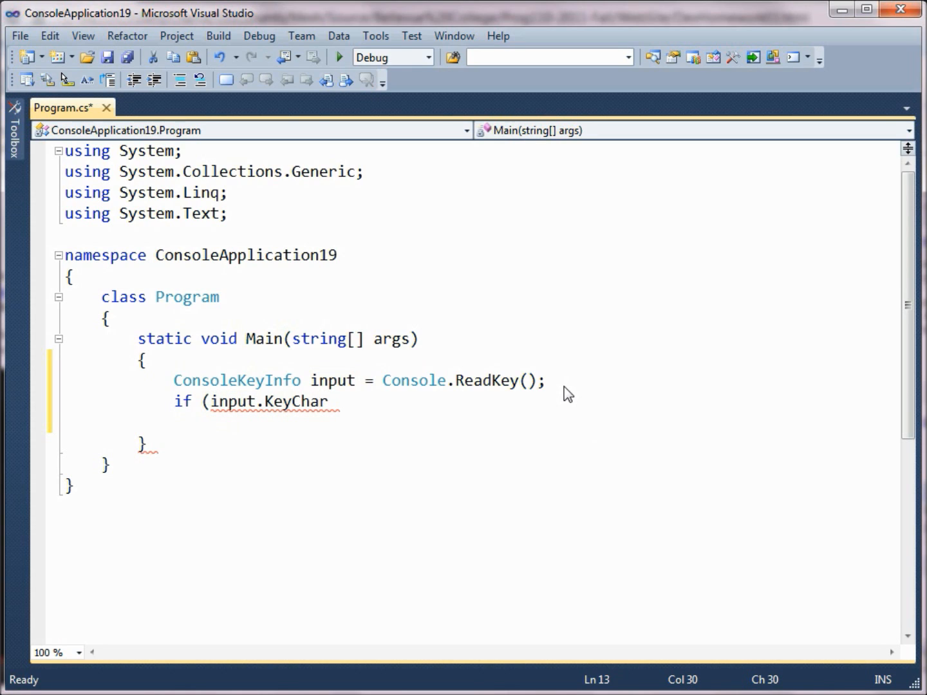
pyautogui.write('==')
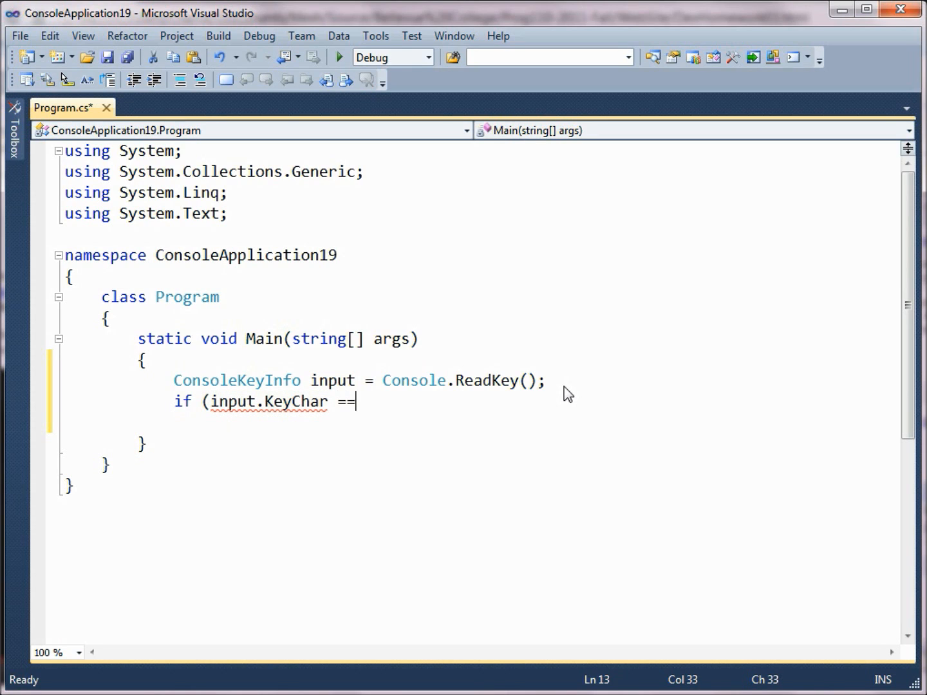
pyautogui.write("'a')")
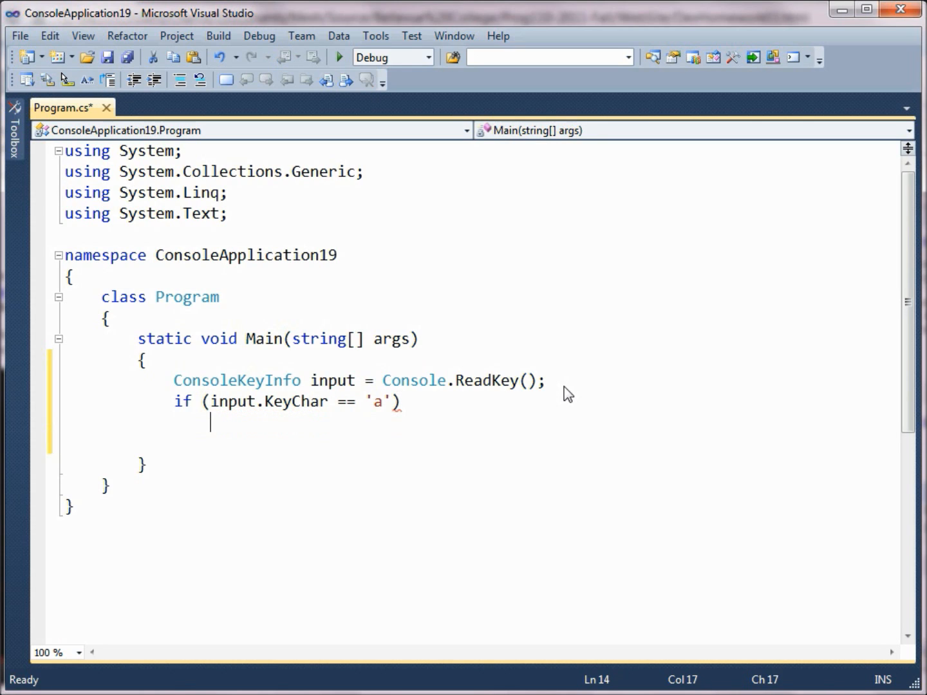
# Step: Make the if print "The user entered an a" with Console.WriteLine
pyautogui.write('Console.WriteLine();')
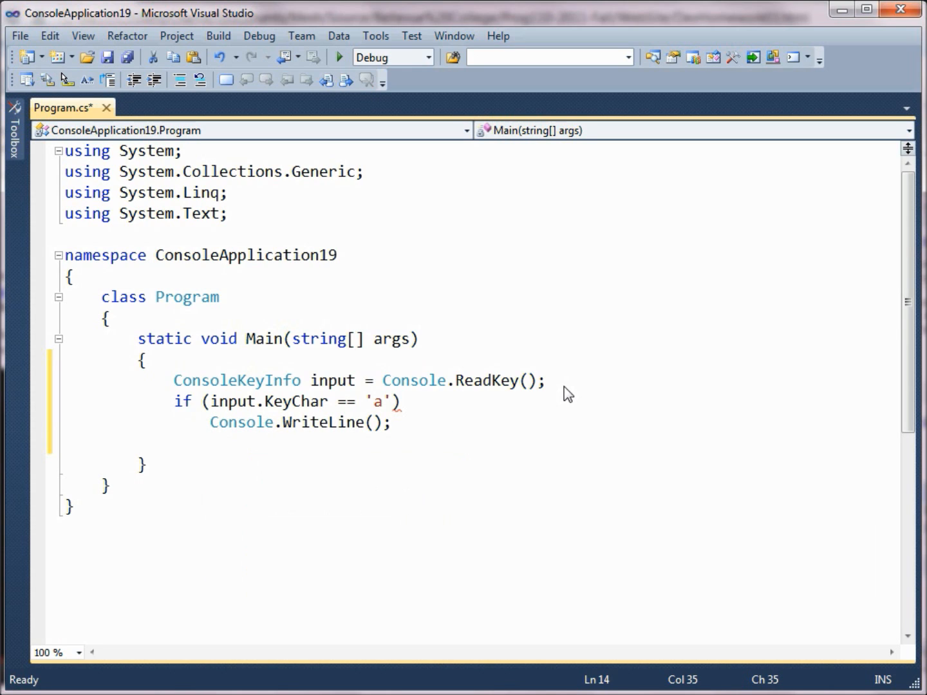
pyautogui.write('""')
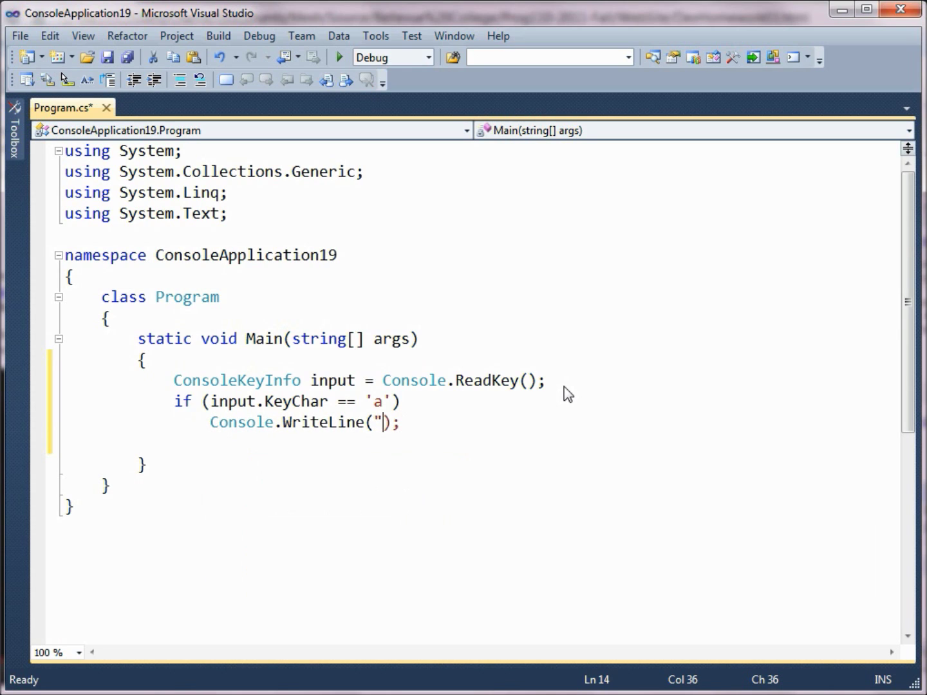
pyautogui.write('The')
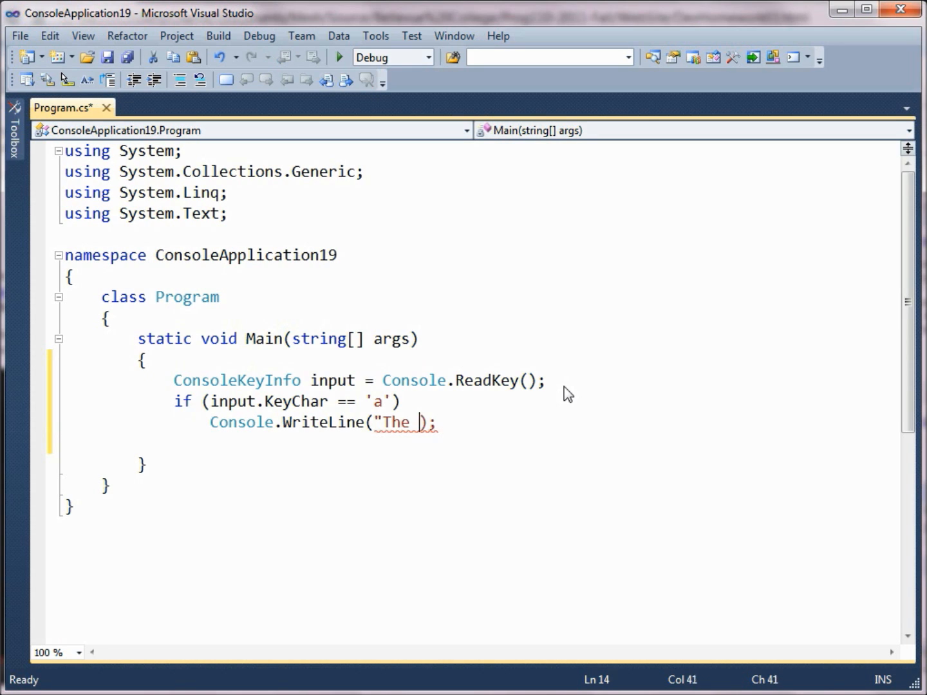
pyautogui.write('user entered an a')
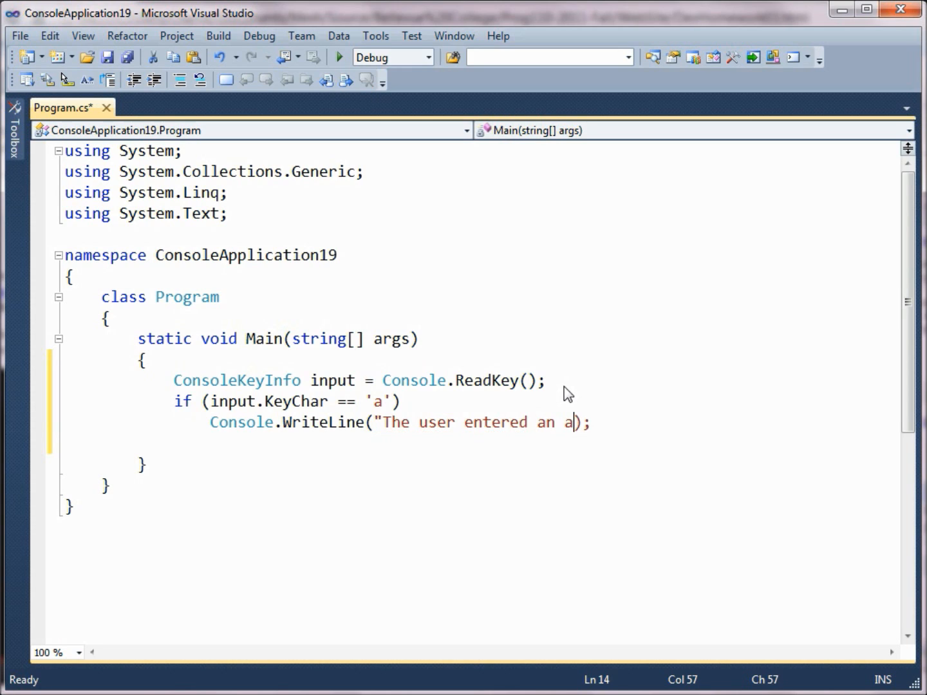
pyautogui.write('"')
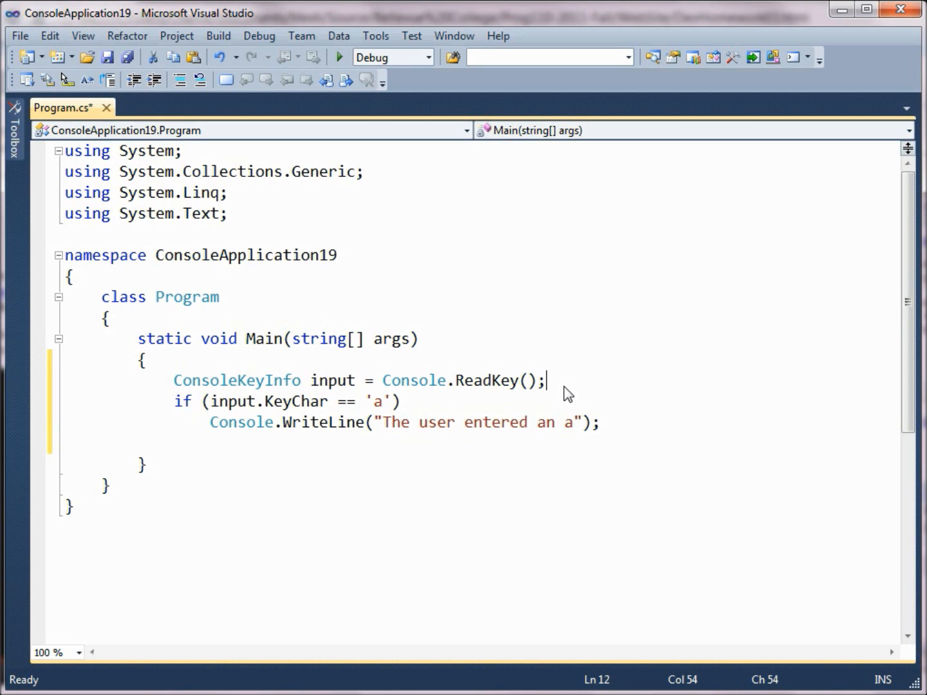
# Step: Add Console.WriteLine(); after ReadKey with the cw snippet, then run and test by pressing a
pyautogui.write('cw')
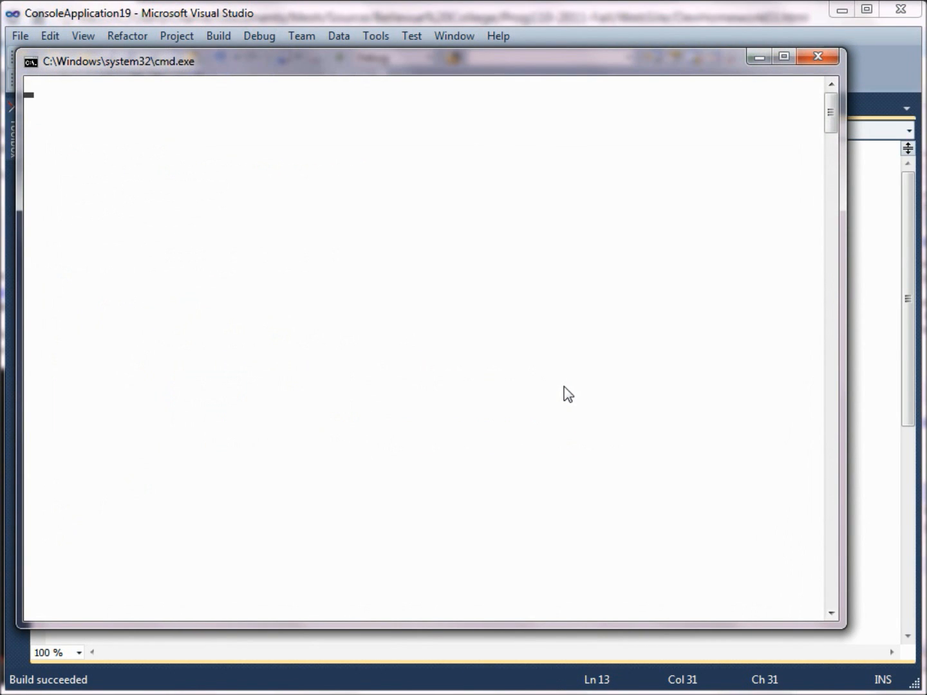
pyautogui.write('an a");')
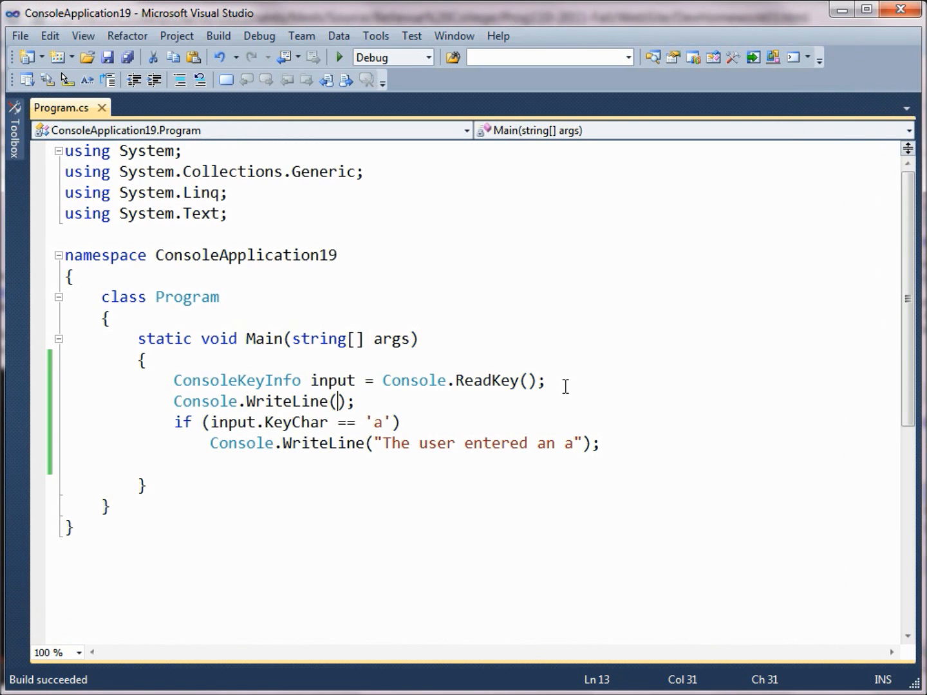
# Step: Add an else that writes "The user entered some other letter"
pyautogui.click(340, 56)
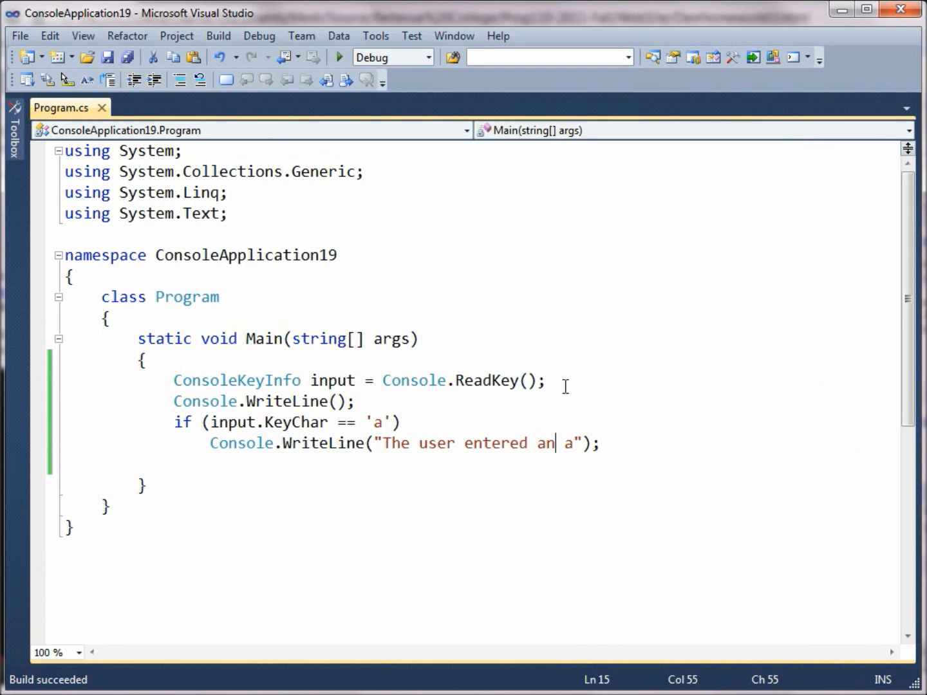
pyautogui.write('else')
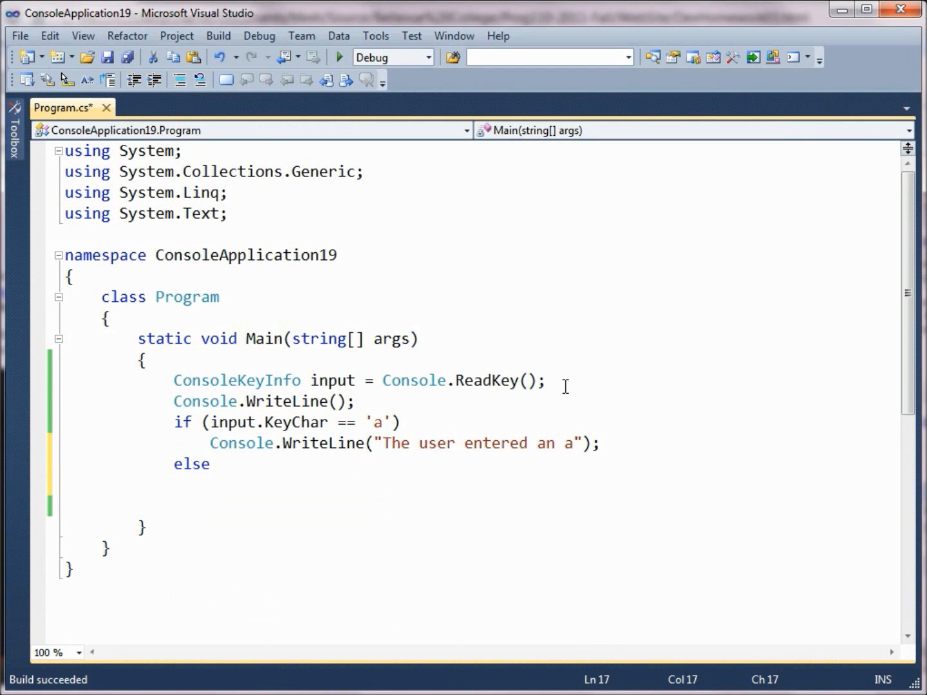
pyautogui.write('Console.WriteLine();')
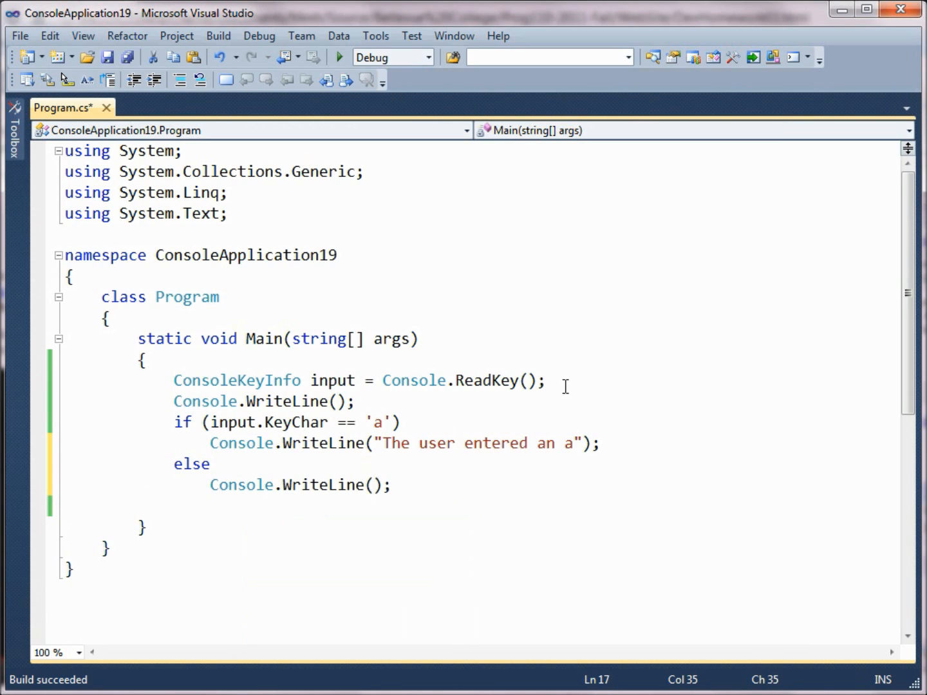
pyautogui.write('"The user "')
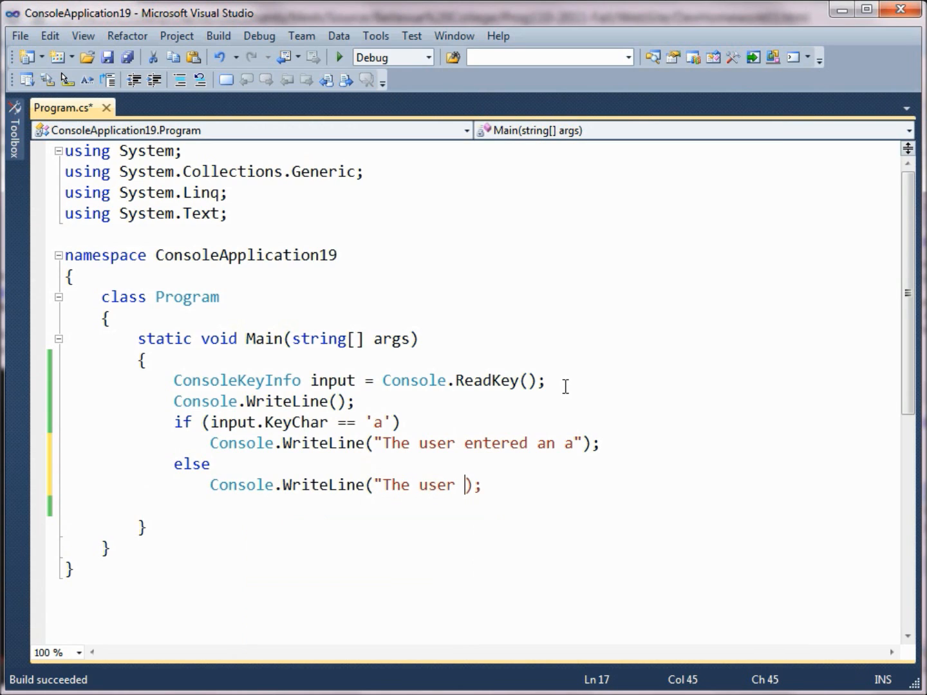
pyautogui.write('entered s')
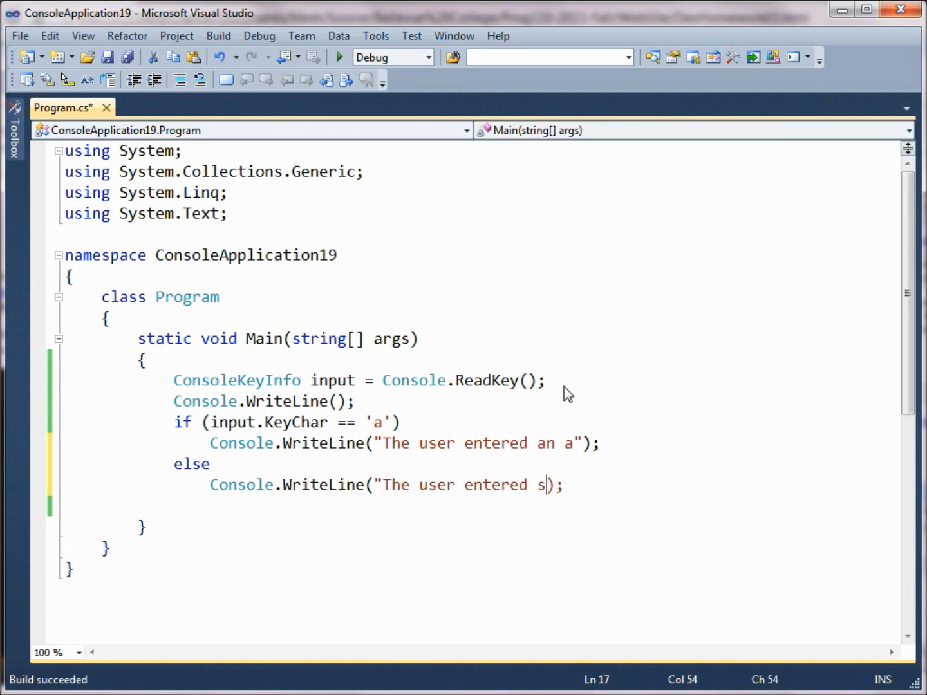
pyautogui.write('ome other letter"')
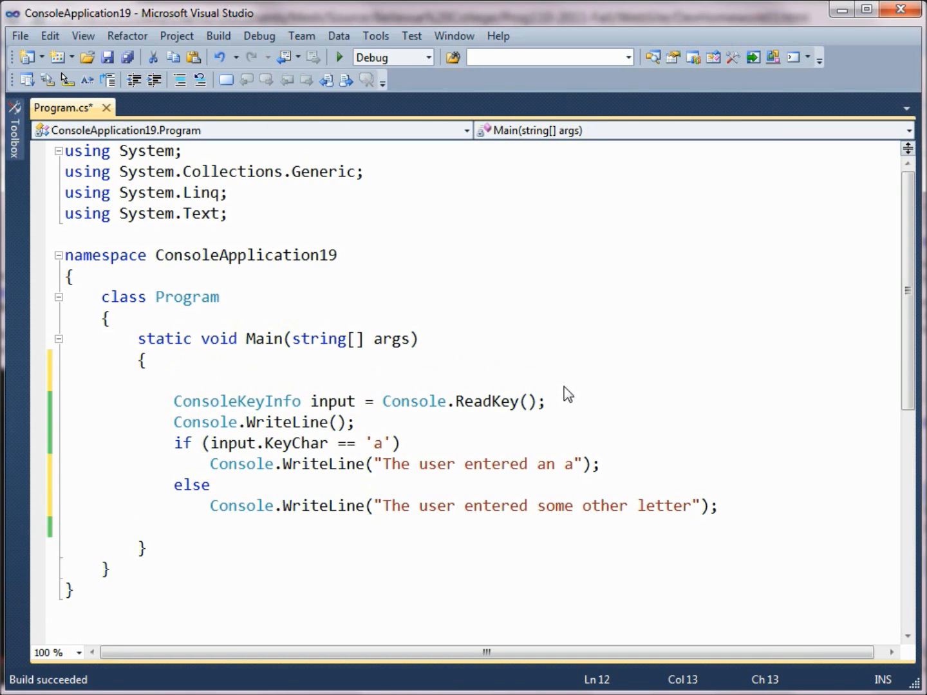
# Step: Add Console.Write("Enter an a: ") above ReadKey using the cw snippet
pyautogui.write('cw')
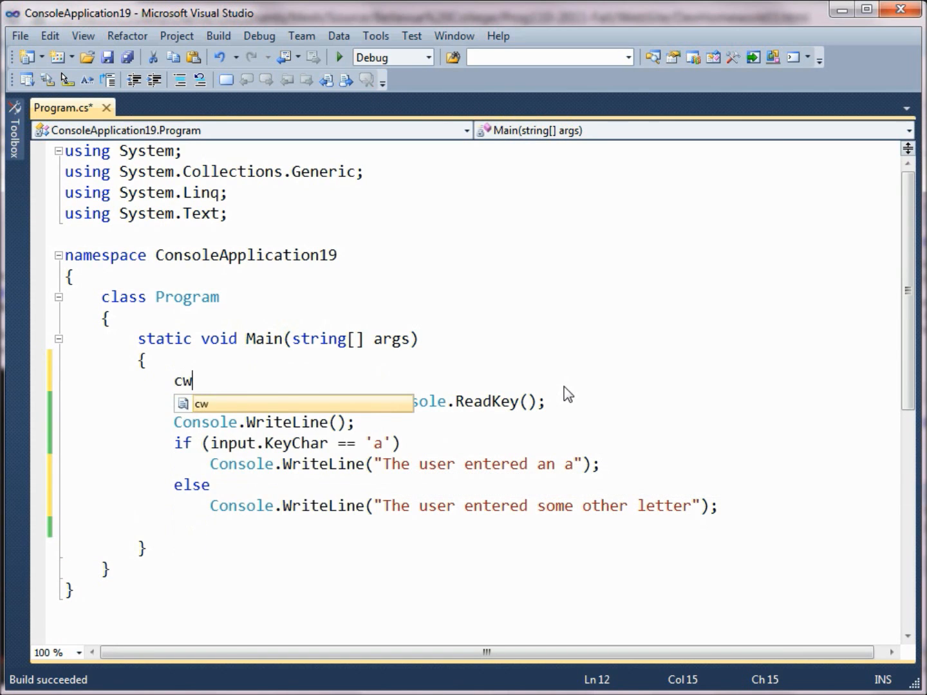
pyautogui.press('Tab')
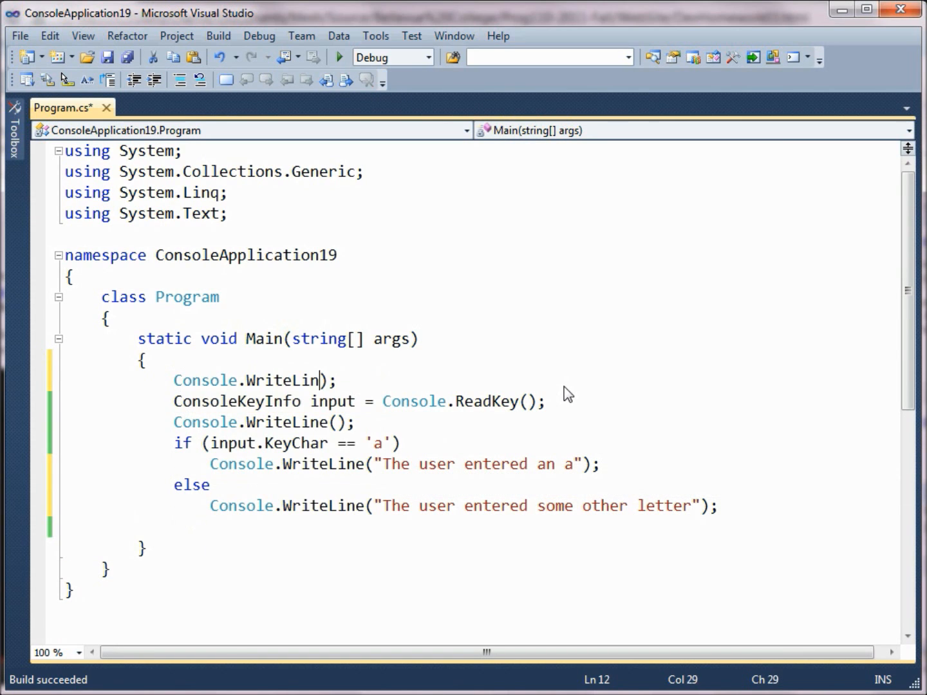
pyautogui.press('BackSpace')
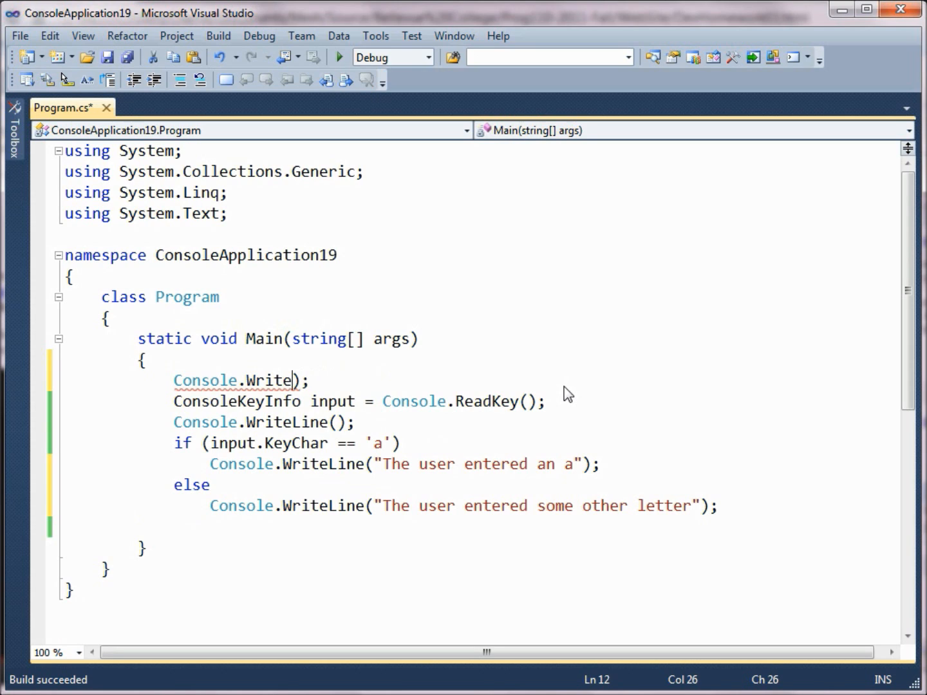
pyautogui.write('"Ente')
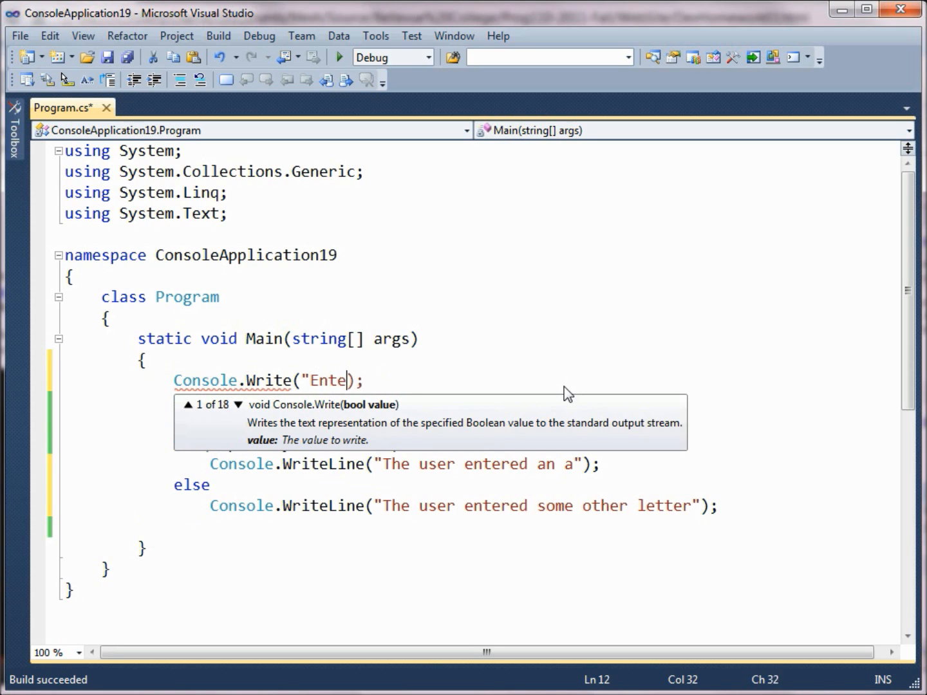
pyautogui.write('r an a:')
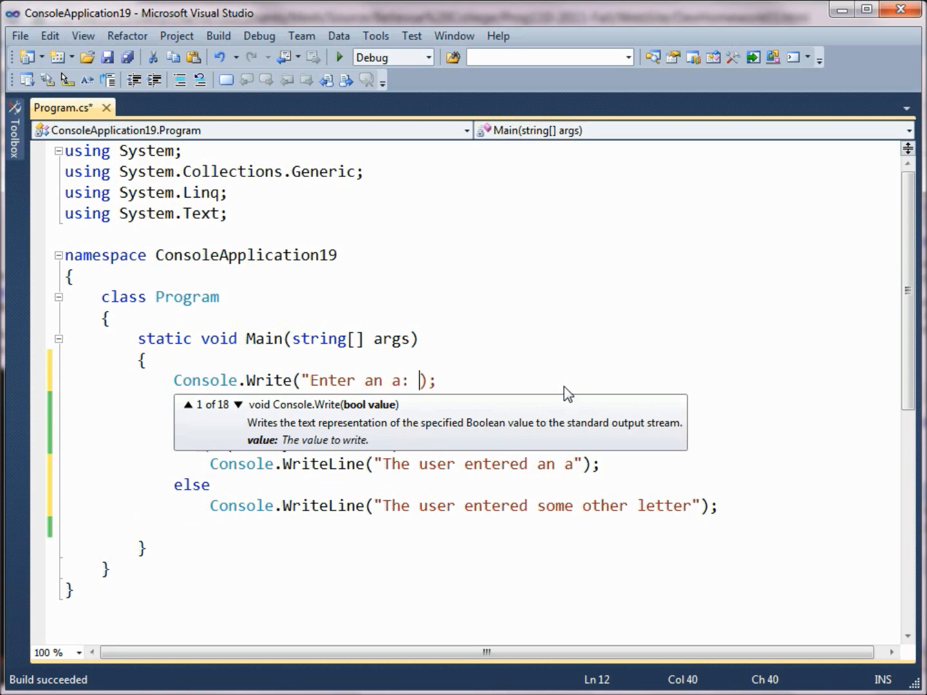
pyautogui.write('"')
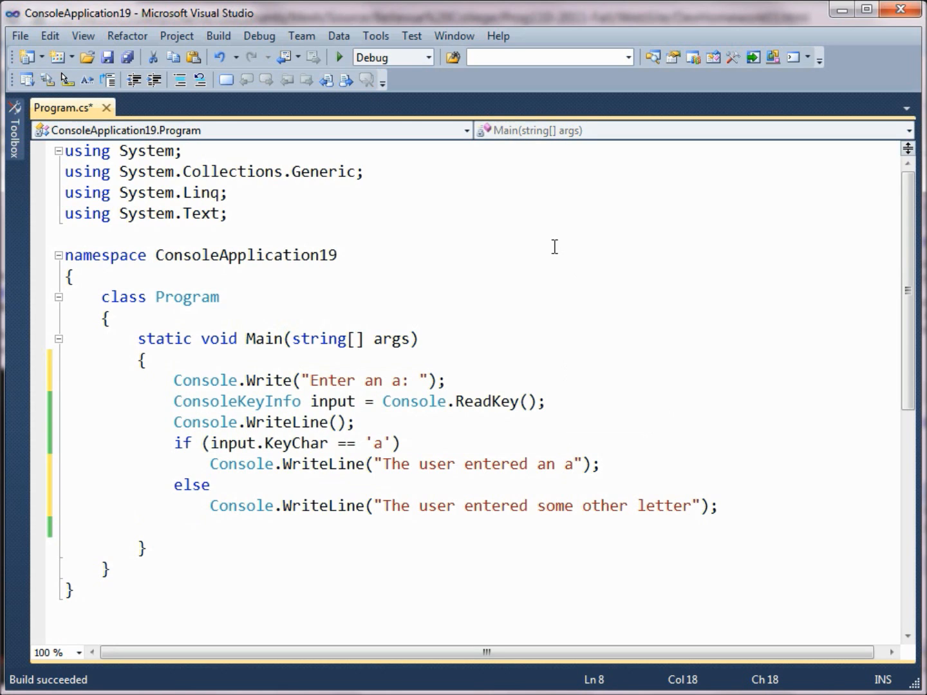
pyautogui.click(339, 57)
pyautogui.write('a')
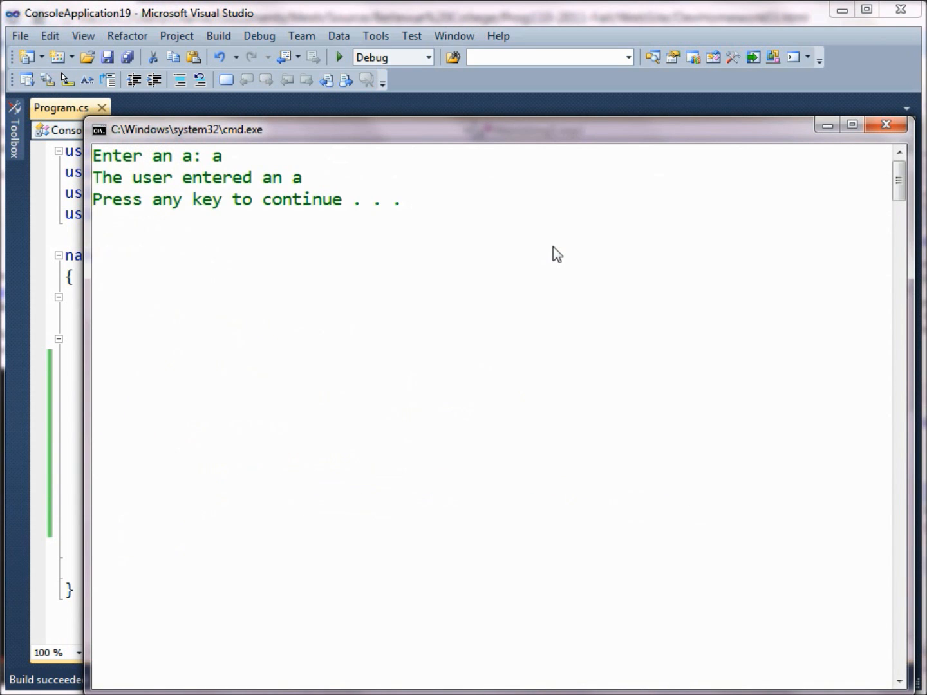
pyautogui.press('Enter')
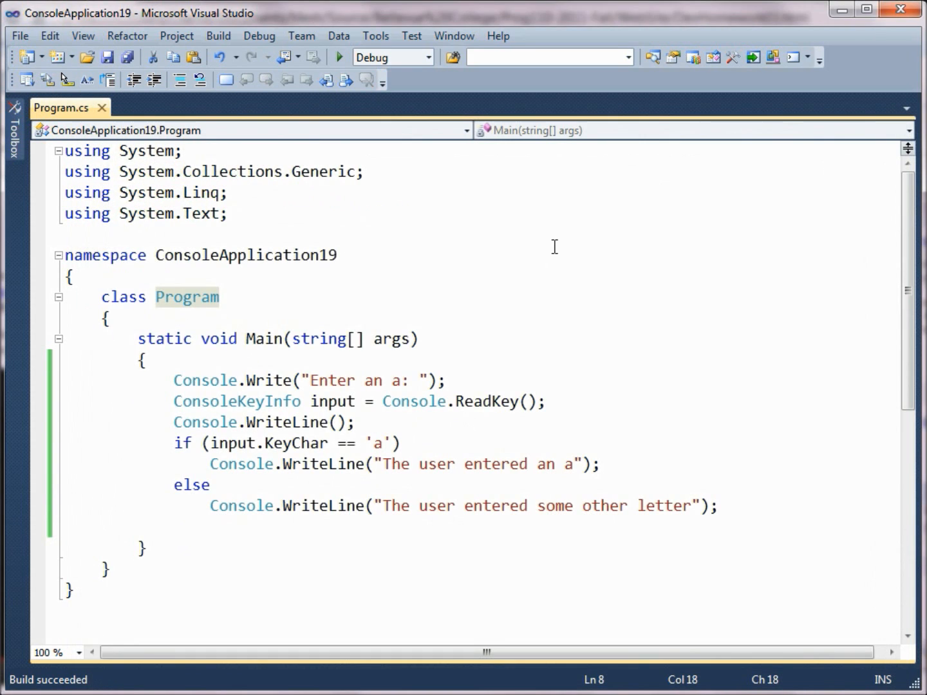
pyautogui.click(338, 57)
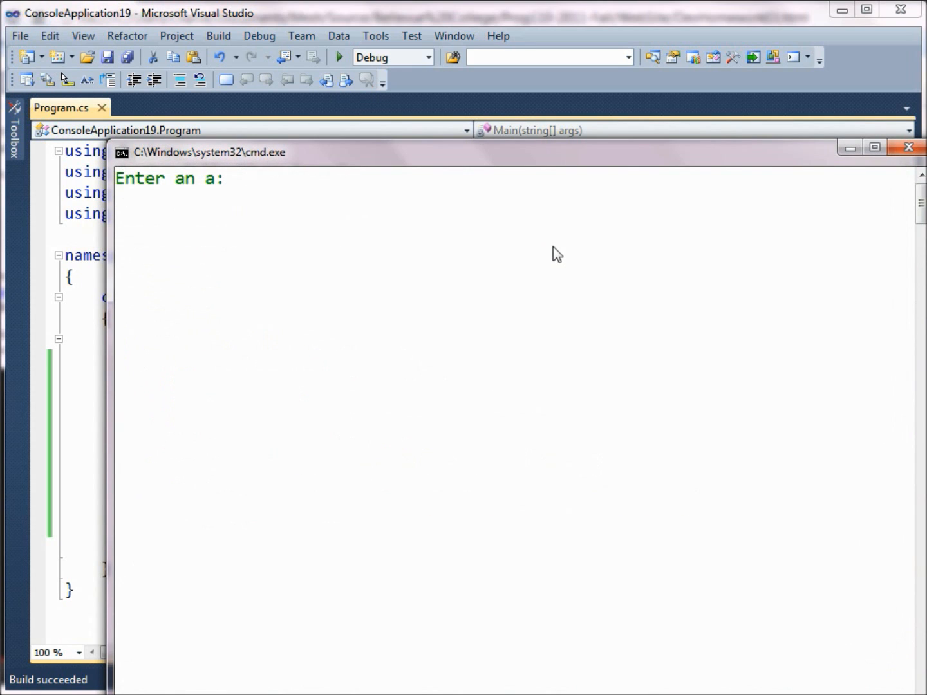
pyautogui.write('b')
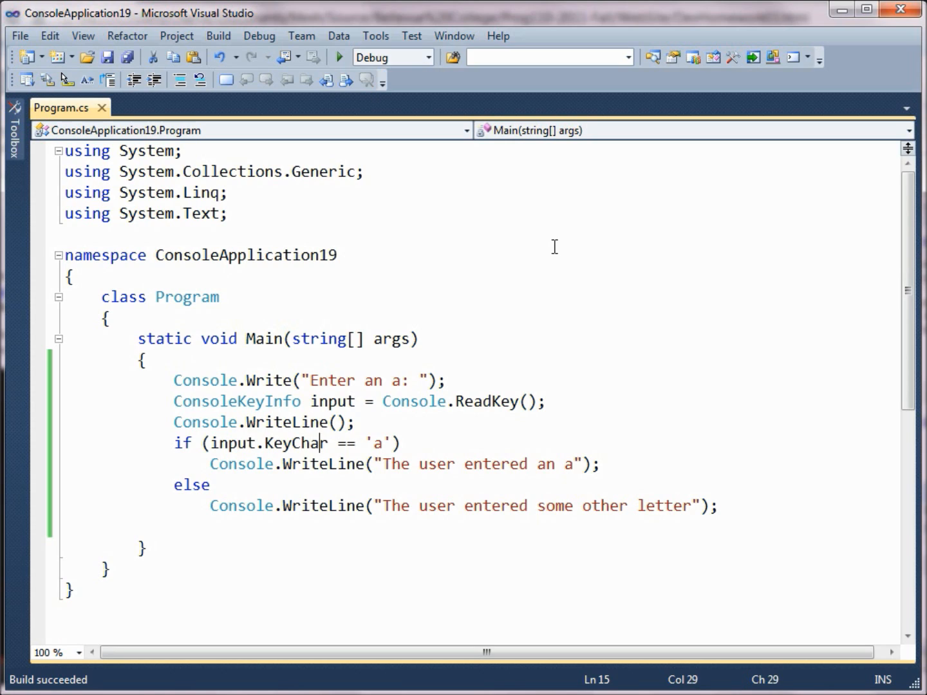
# Step: Change the if condition to compare input.Key with ConsoleKey.NumPad1
pyautogui.doubleClick(295, 443)
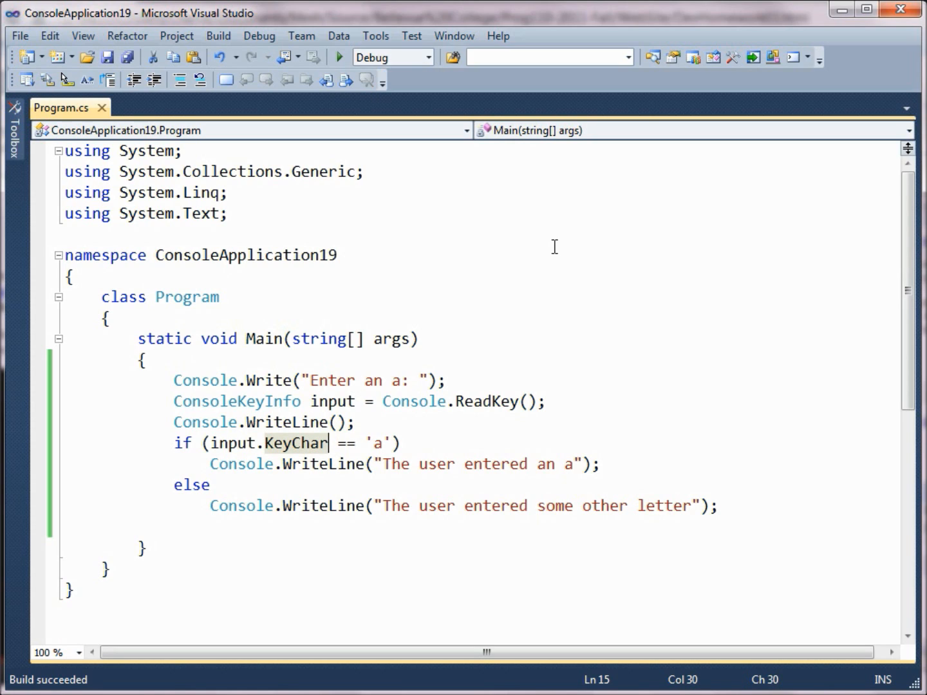
pyautogui.press('Backspace')
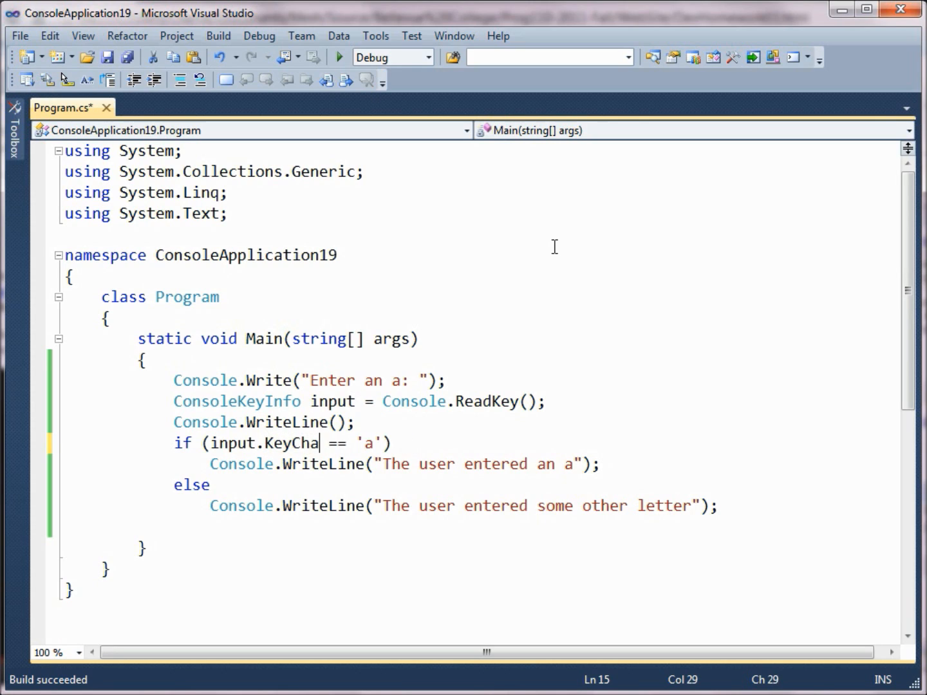
pyautogui.press('BackSpace')
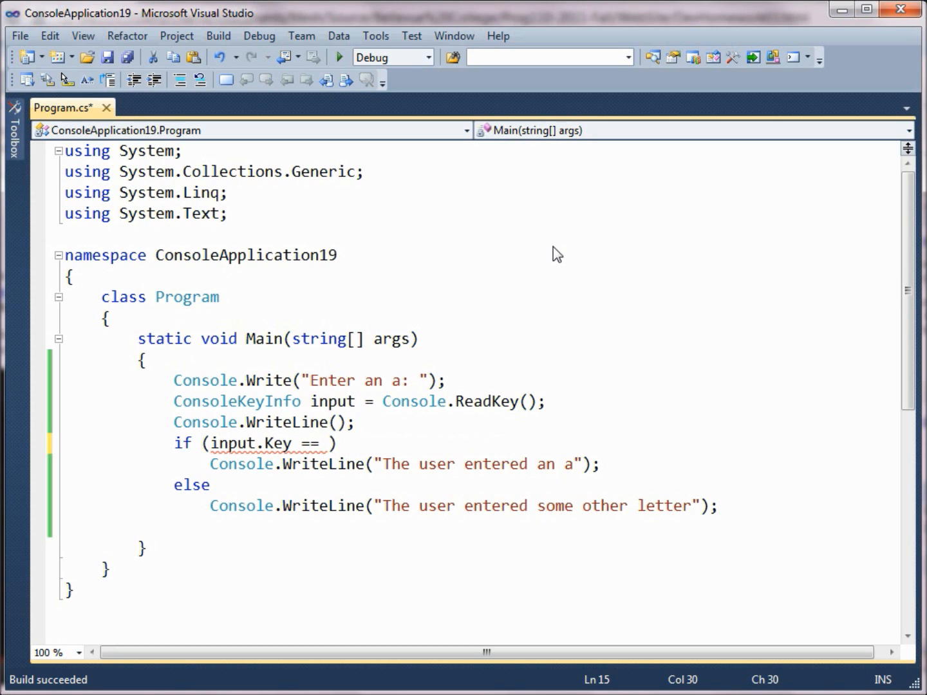
pyautogui.write('ConsoleKey')
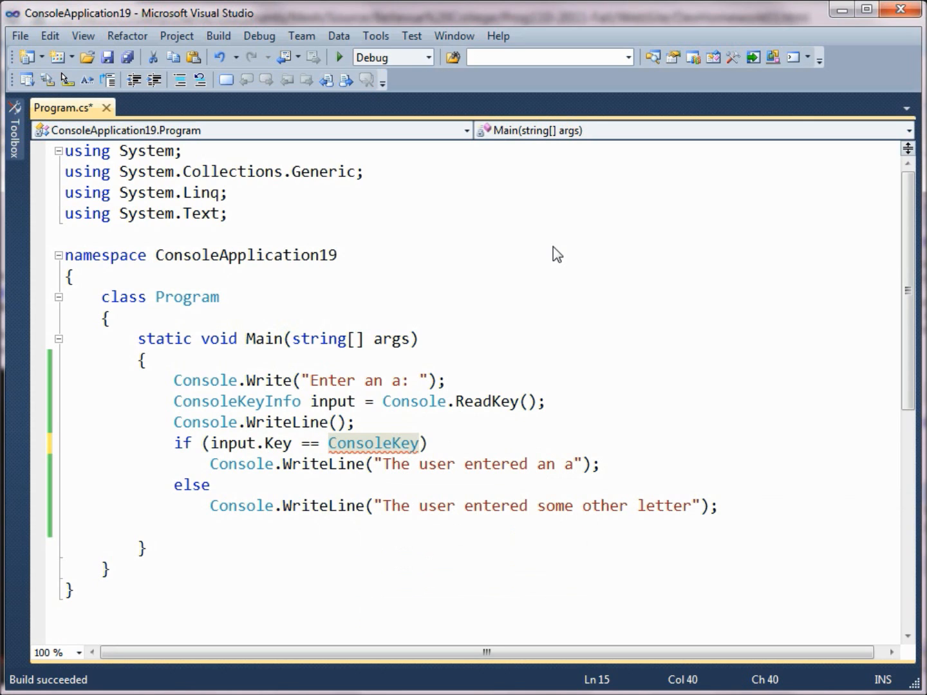
pyautogui.write('.')
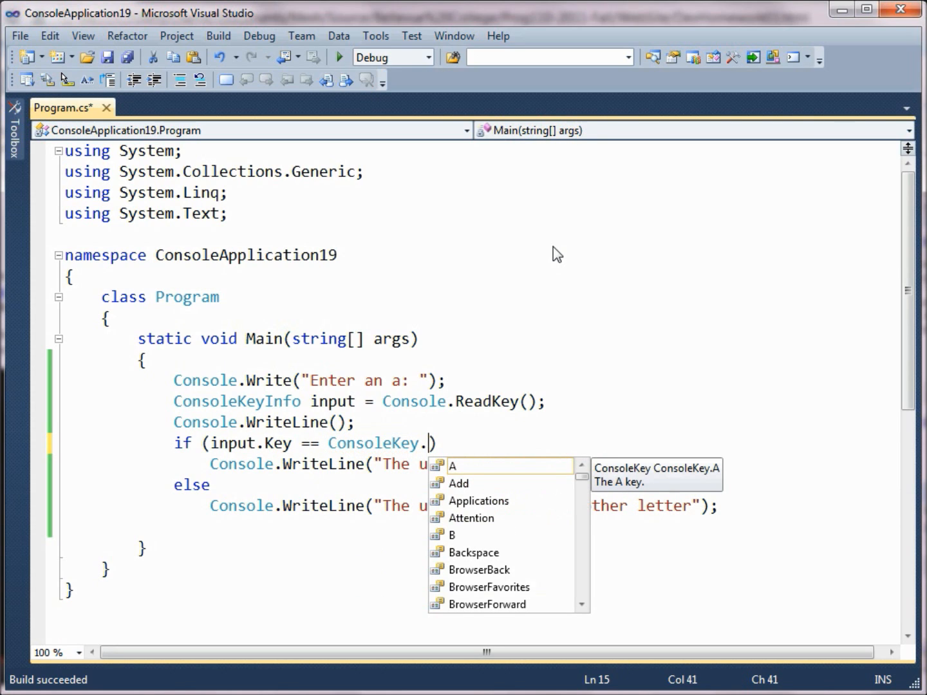
pyautogui.write('NumPad1')
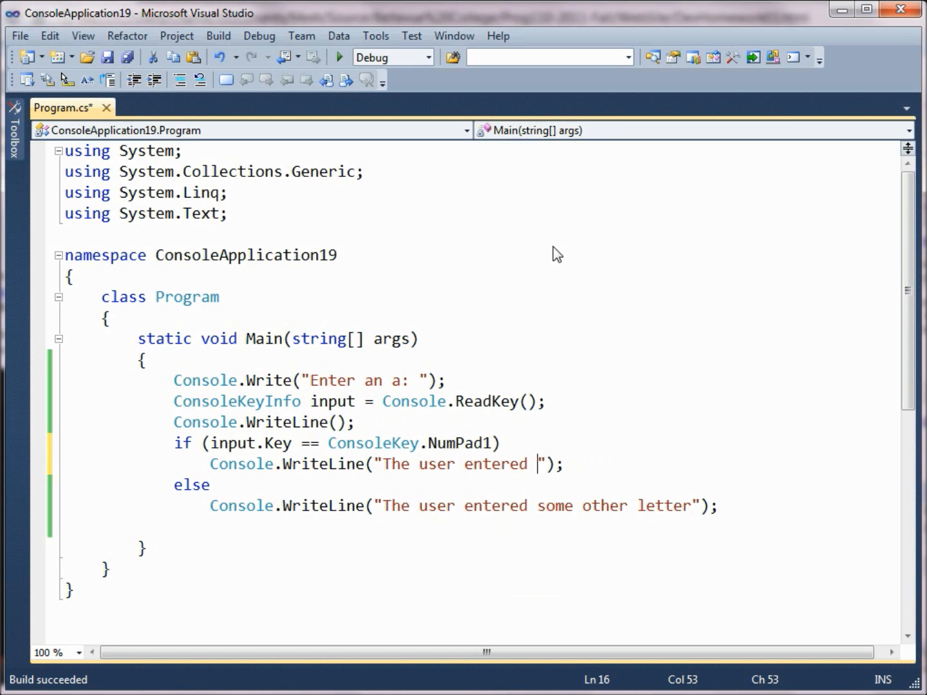
pyautogui.write('NumPad1')
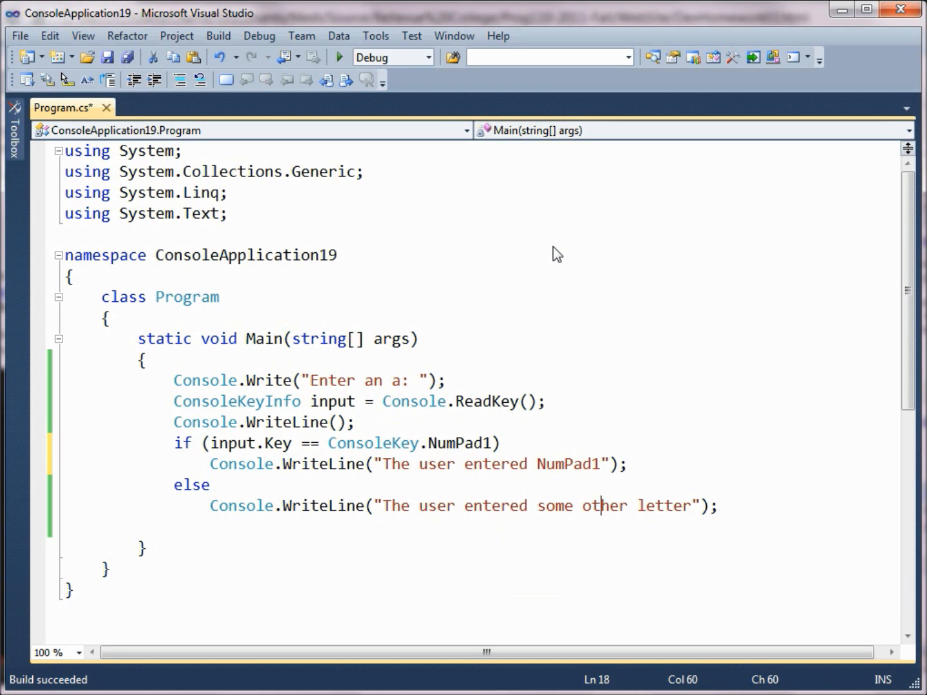
pyautogui.click(638, 506)
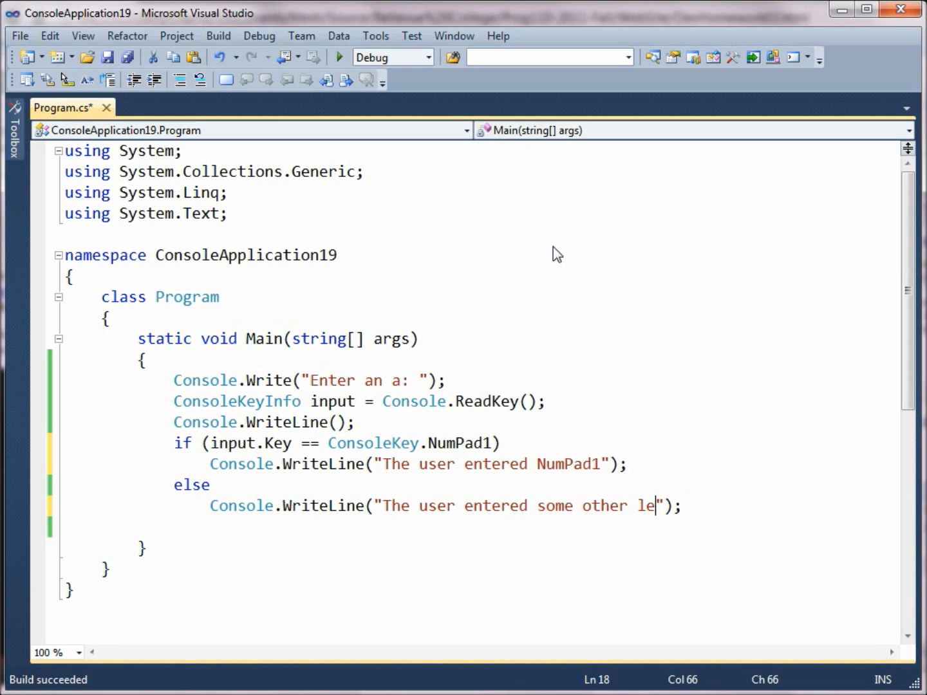
# Step: Change "letter" to "key" in the else message, run the program, and close the console
pyautogui.write('y')
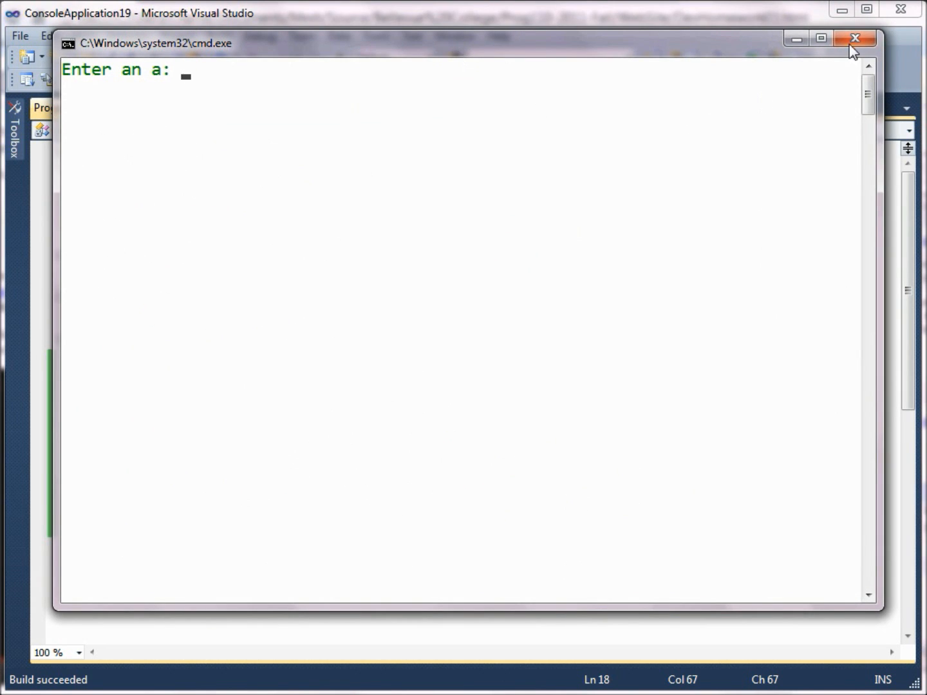
pyautogui.click(855, 37)
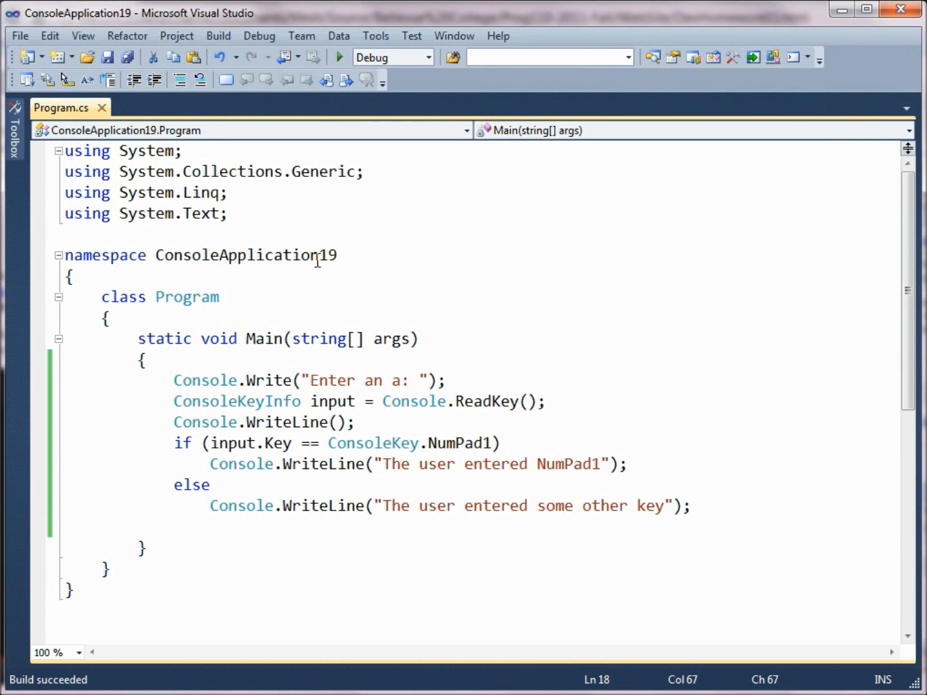
# Step: Change the prompt string to "Enter an numpad 1:" and run the program
pyautogui.click(387, 381)
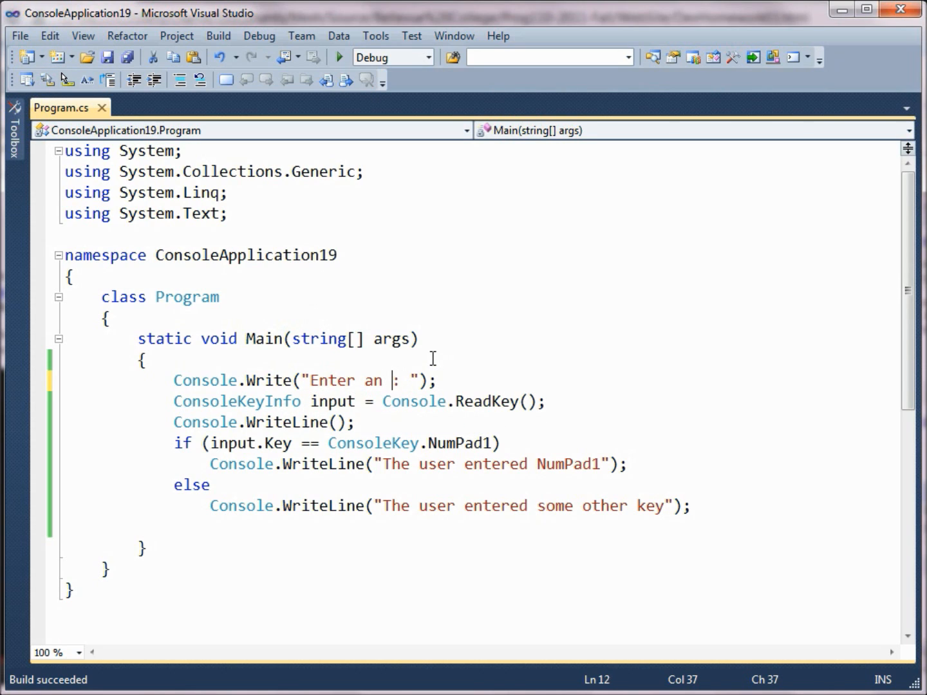
pyautogui.write('num')
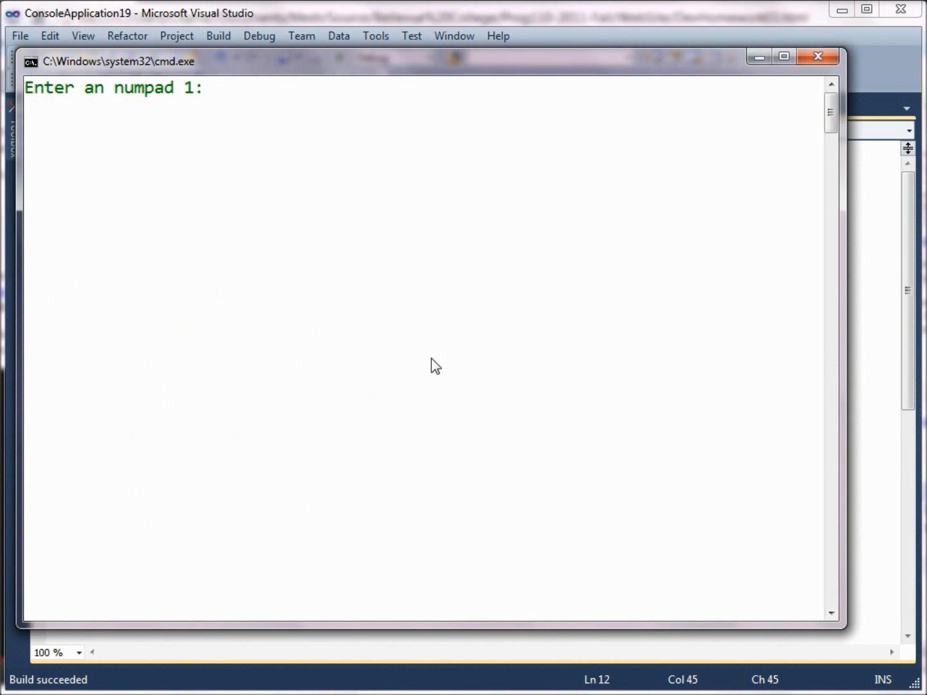
pyautogui.write('2')
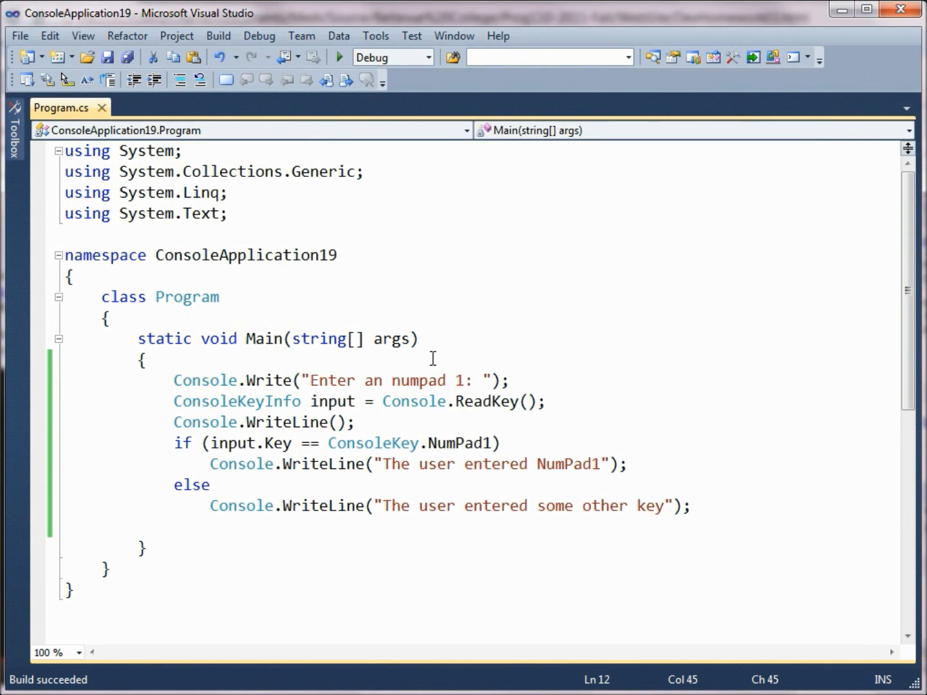
pyautogui.click(342, 57)
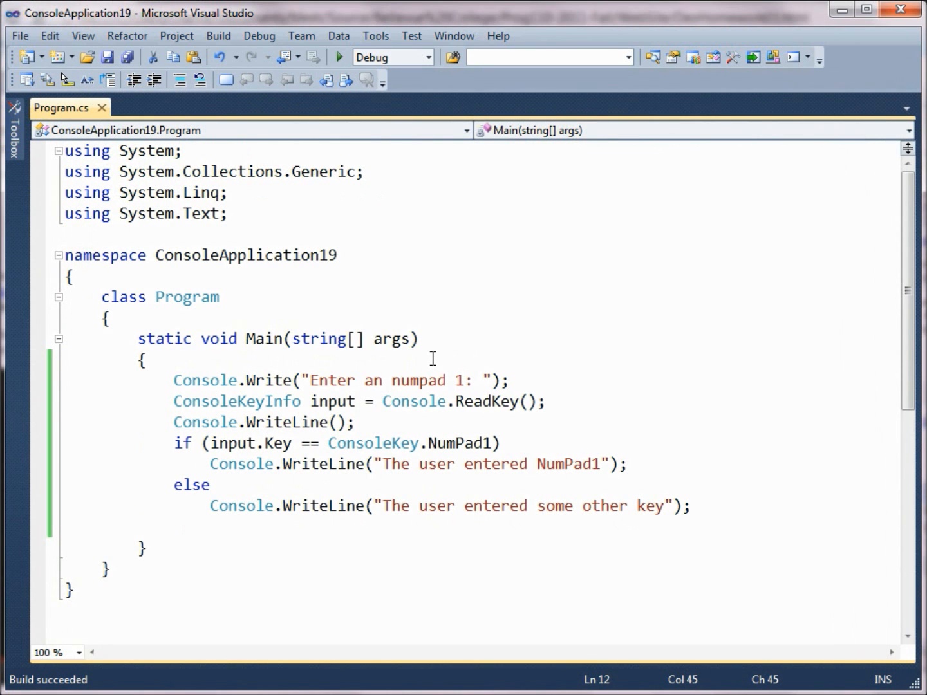
pyautogui.click(340, 57)
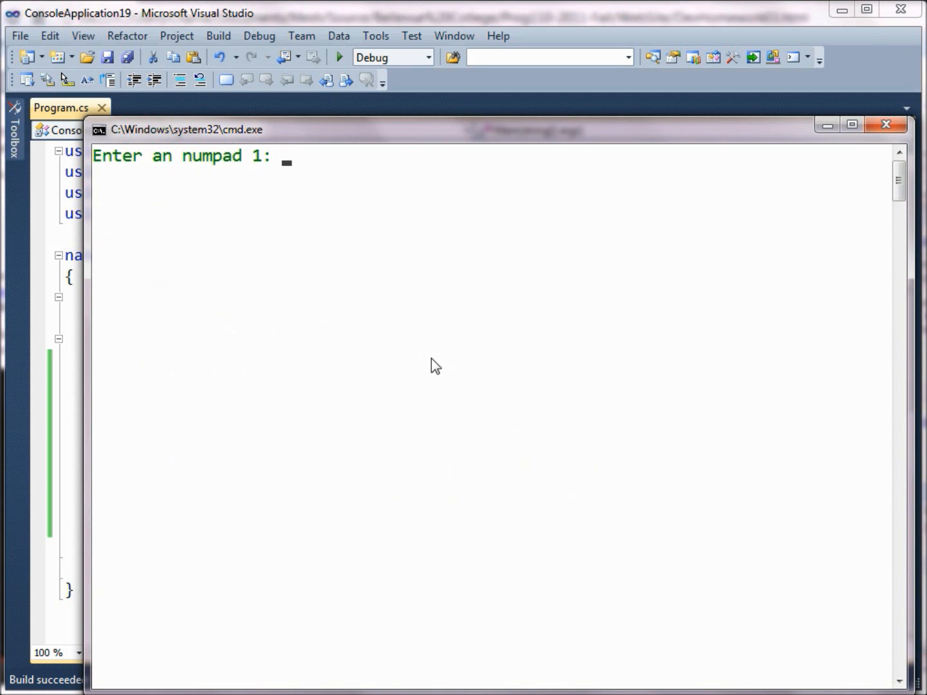
pyautogui.write('1: ");')
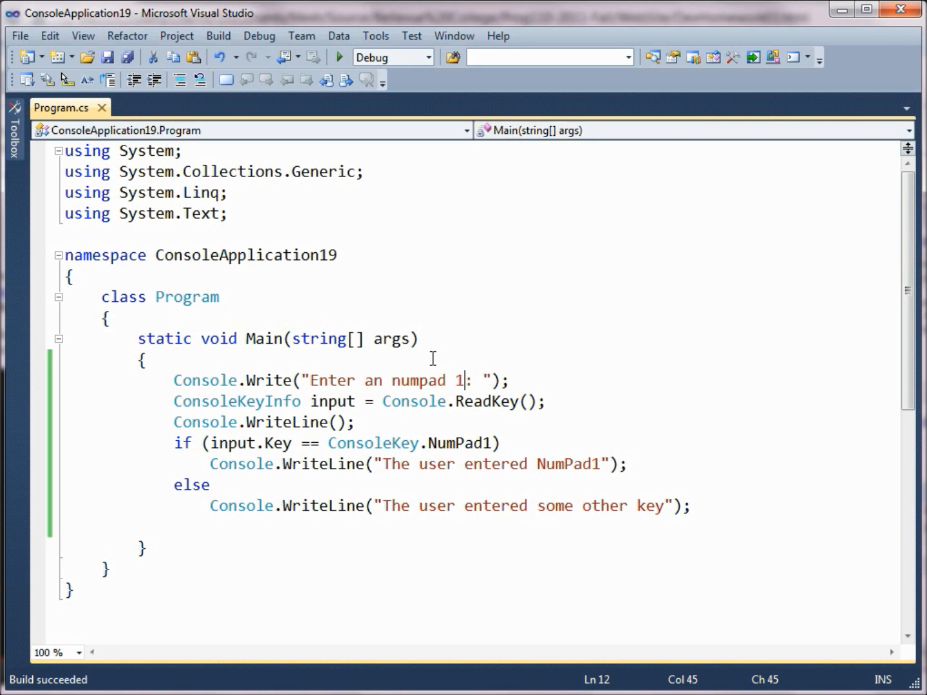
pyautogui.moveTo(250, 401)
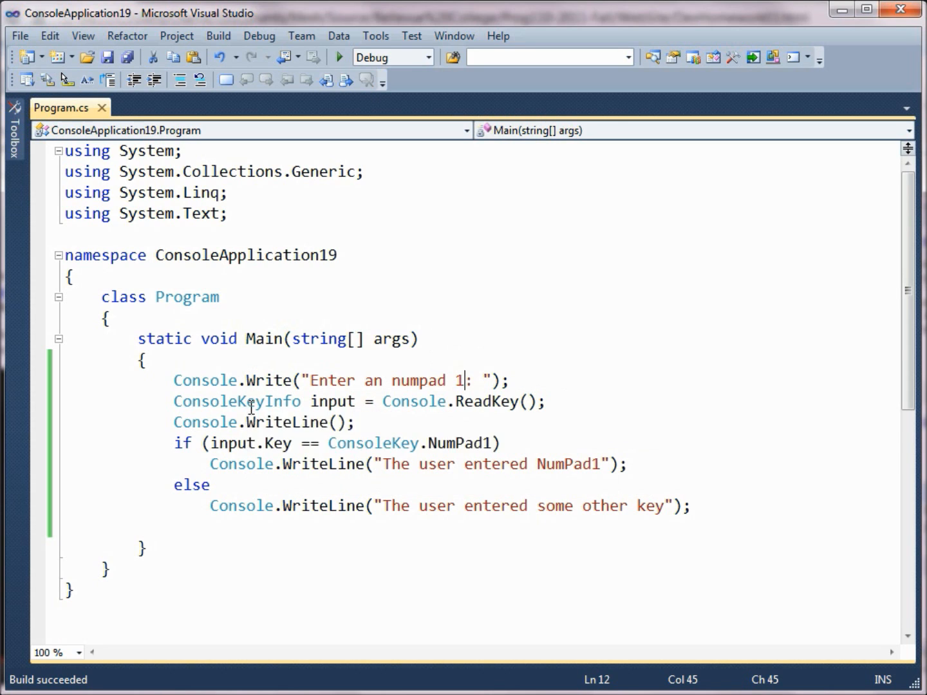
pyautogui.moveTo(655, 428)
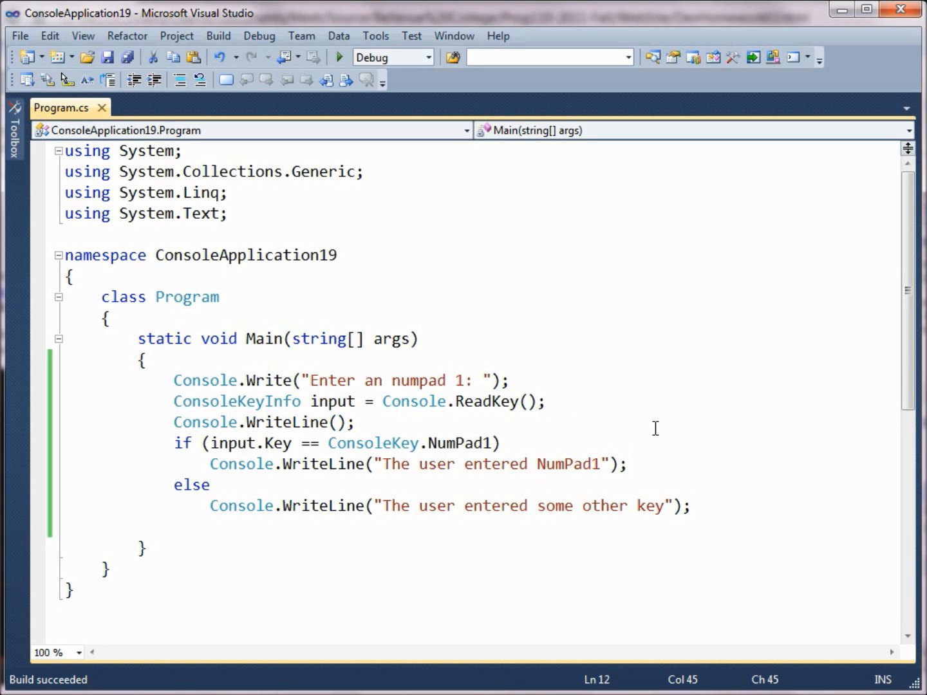
pyautogui.moveTo(662, 455)
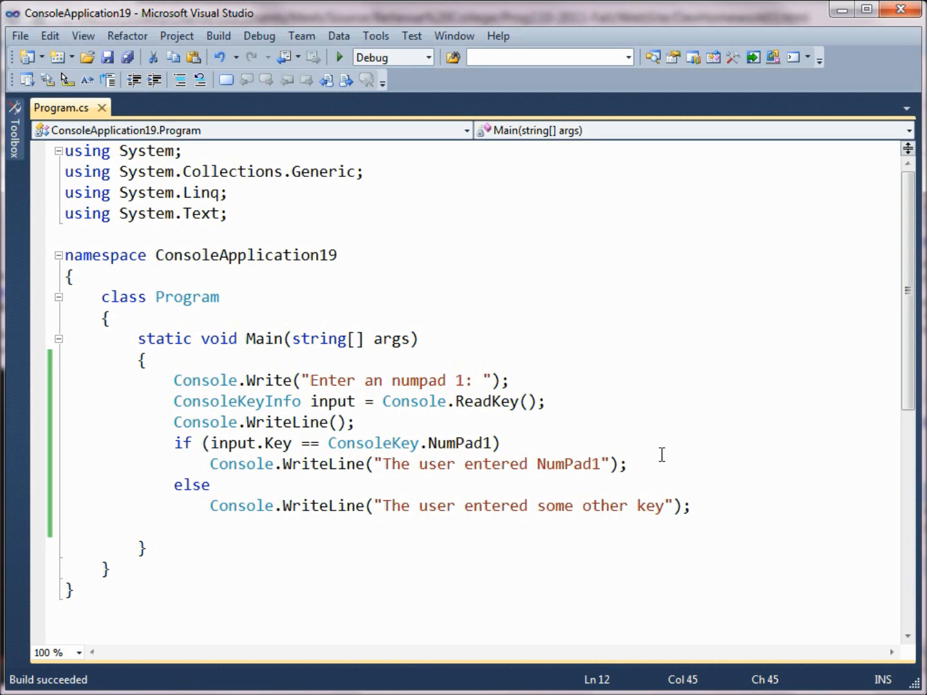